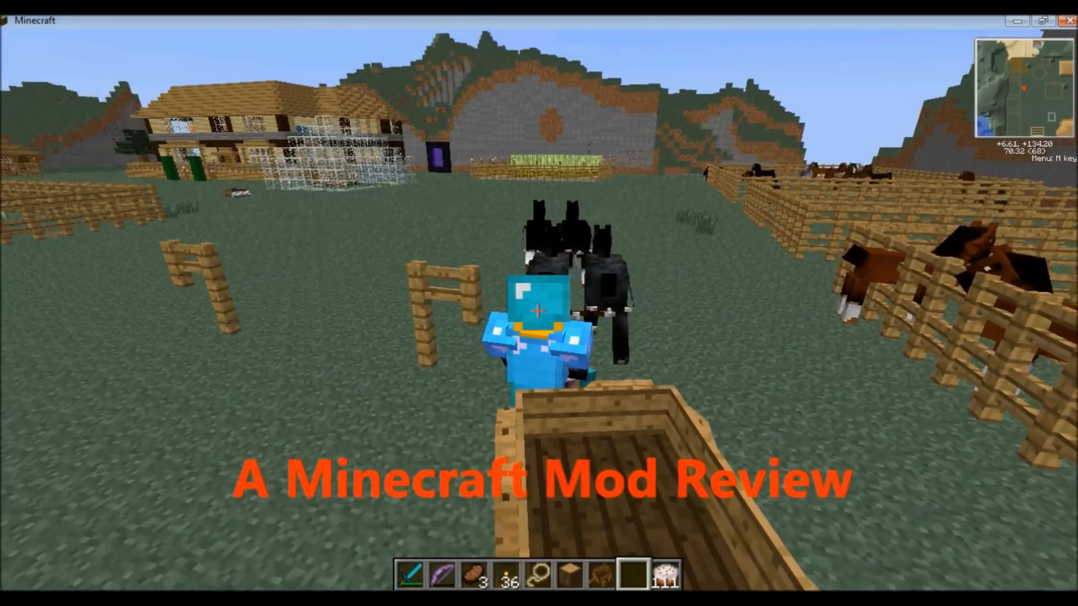
Scroll the Furniture Mod thread past the screenshots to the ModLoader and ModLoaderMp installation steps.
key("w")
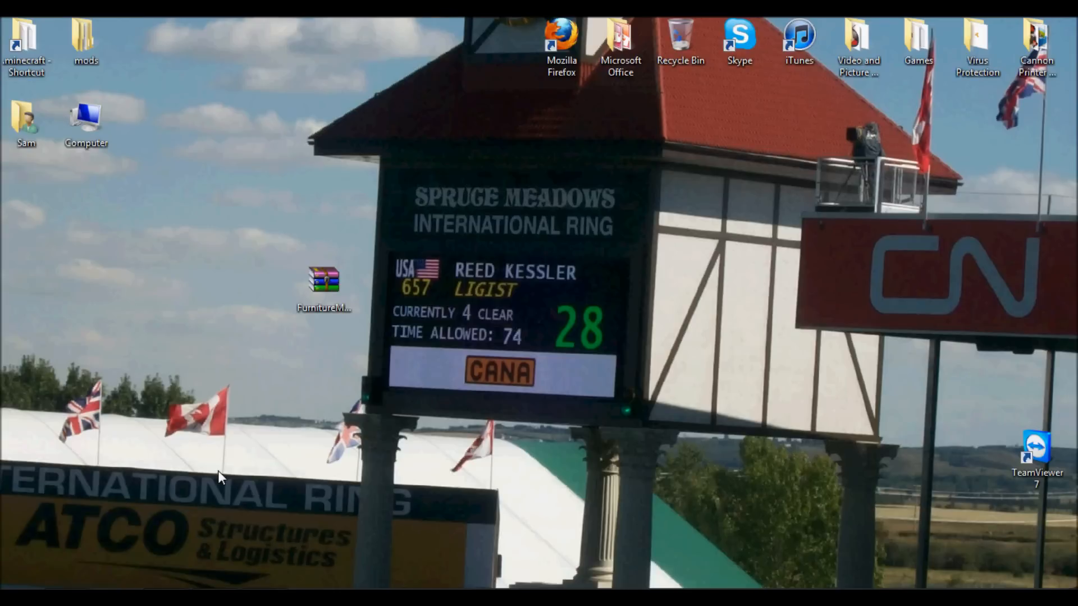
mouse_move(206, 463)
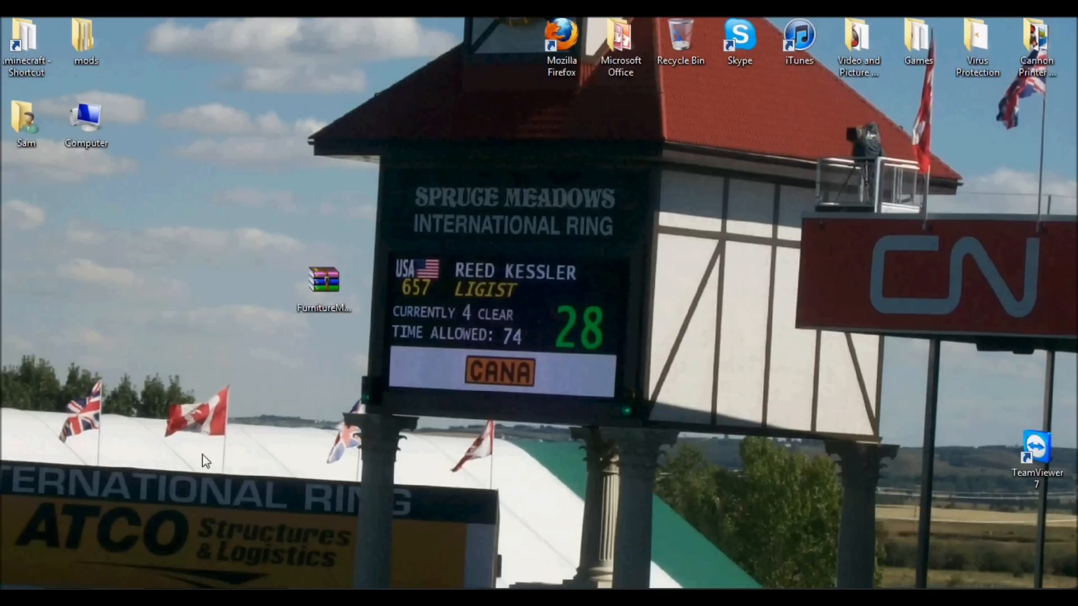
mouse_move(293, 385)
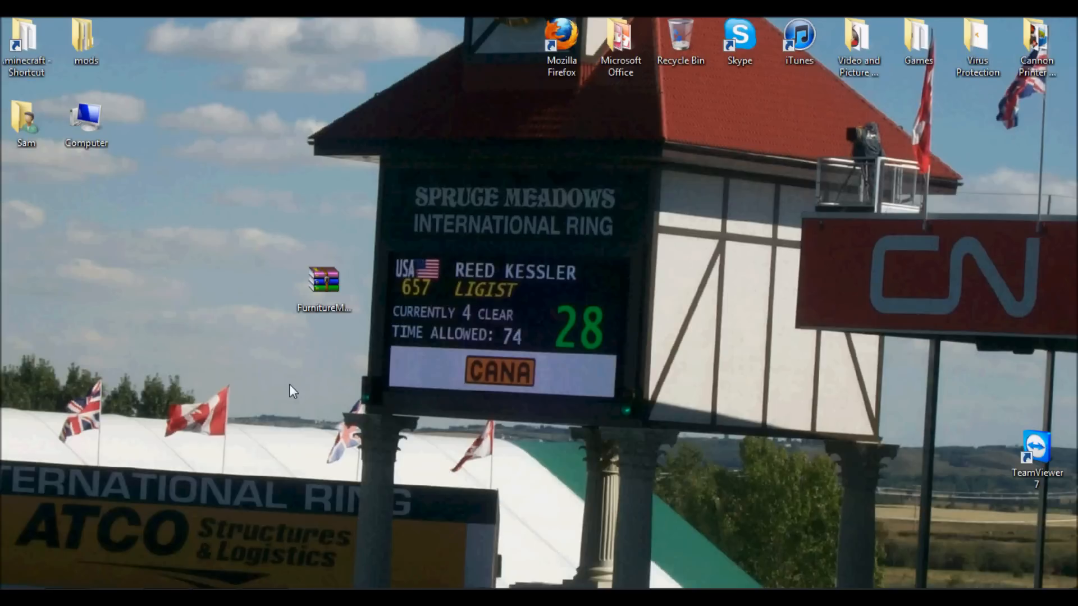
mouse_move(389, 421)
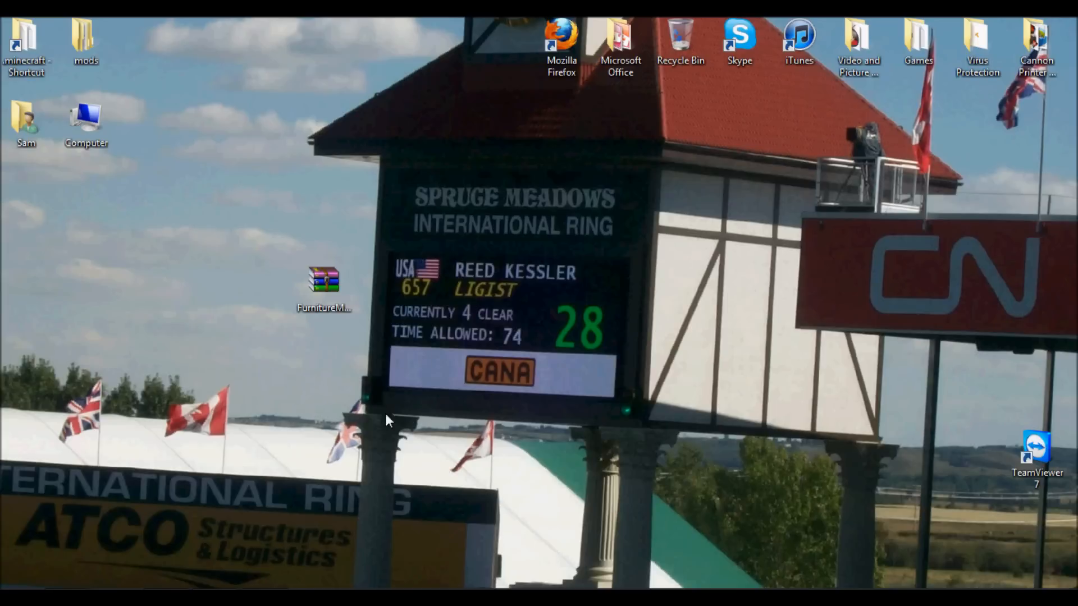
mouse_move(359, 466)
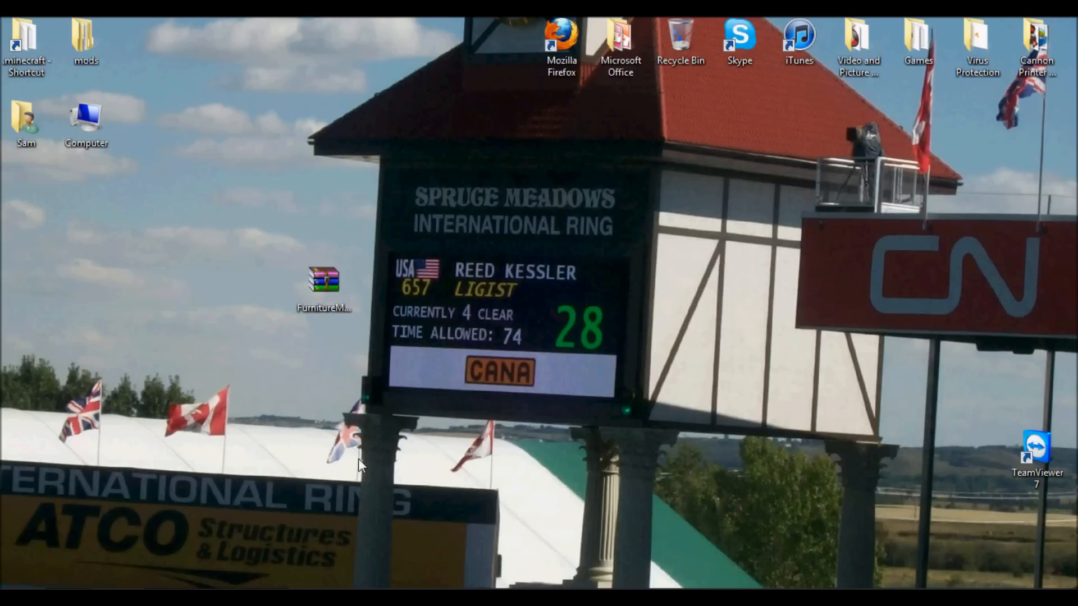
mouse_move(349, 262)
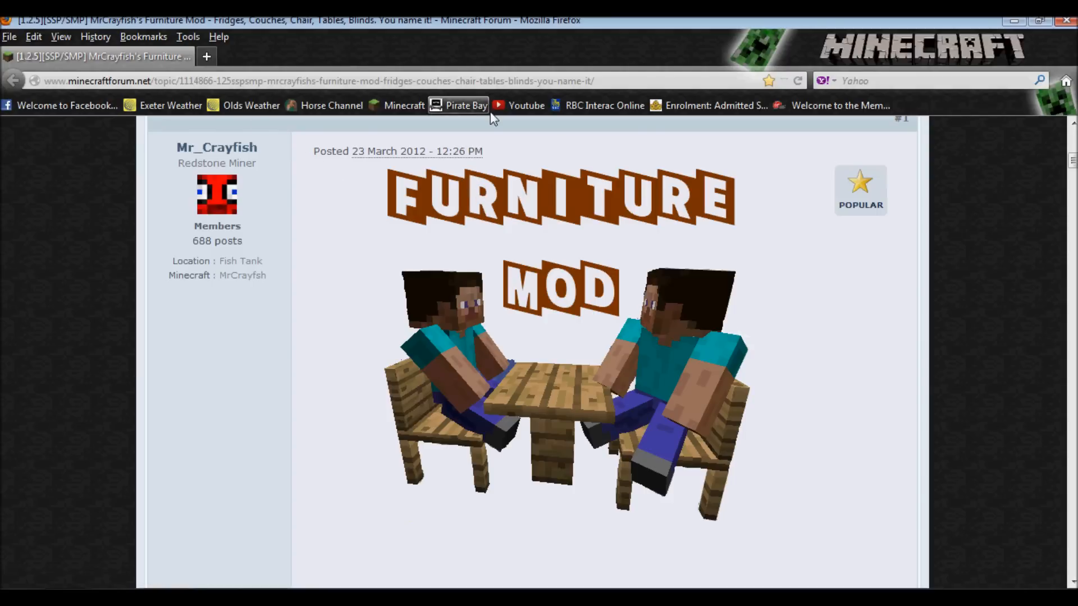
mouse_move(752, 291)
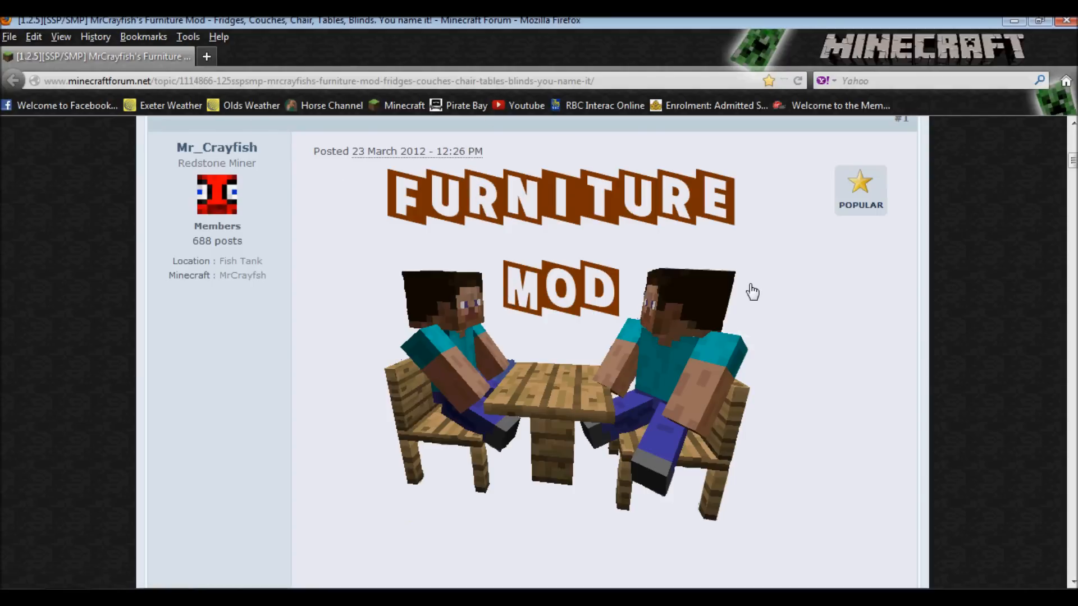
scroll("down", 3)
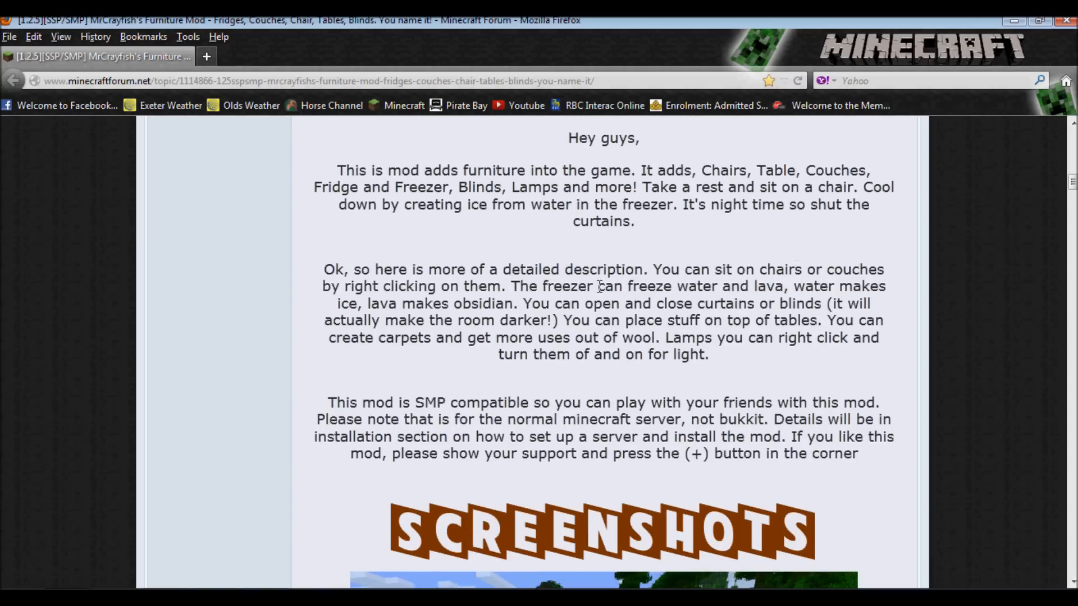
scroll("down", 3)
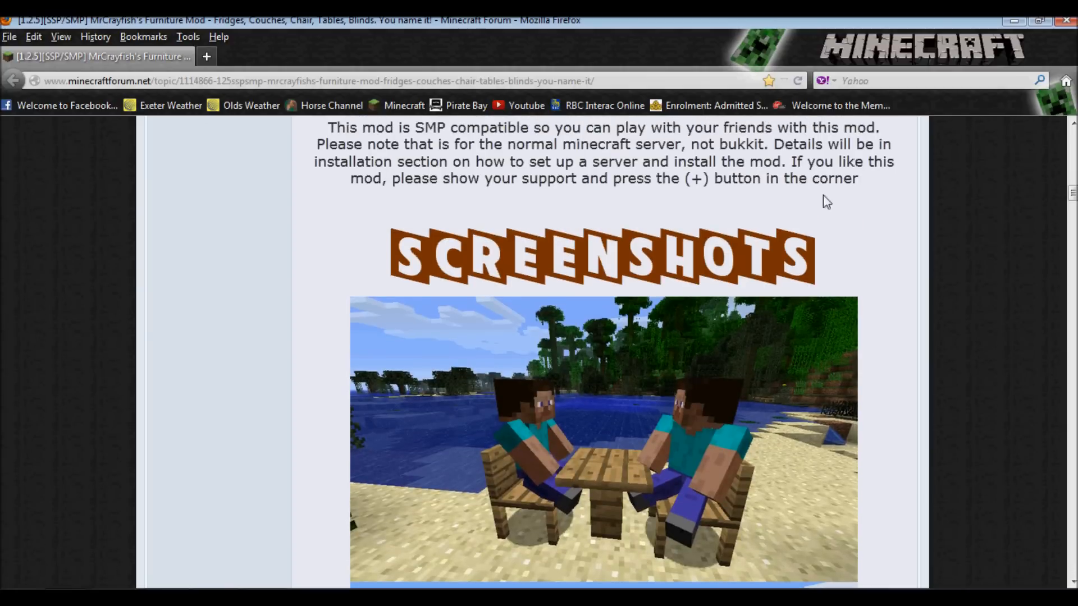
scroll("down", 3)
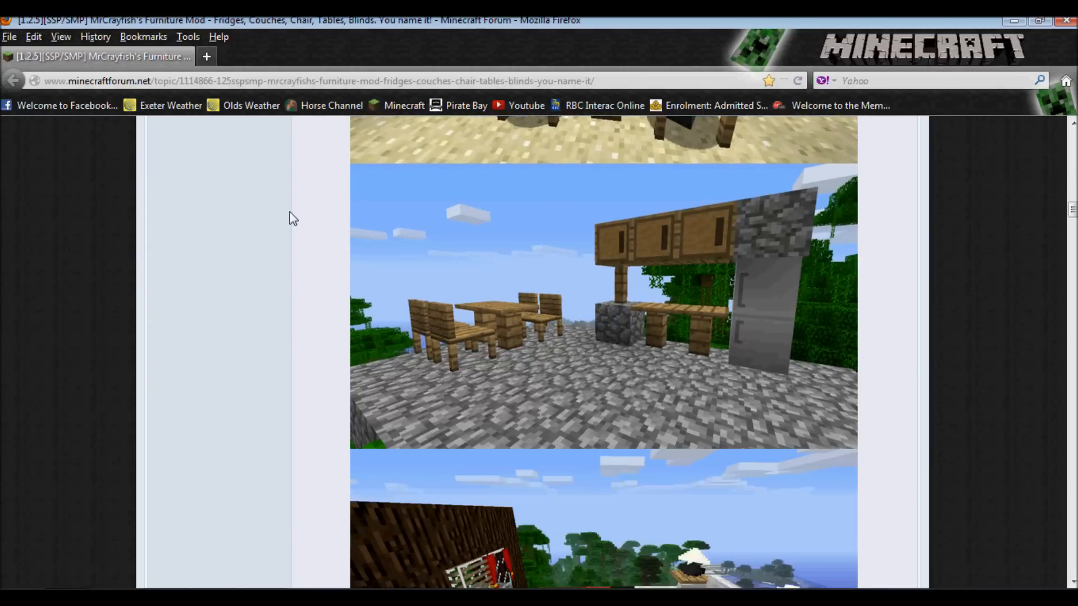
scroll("down", 3)
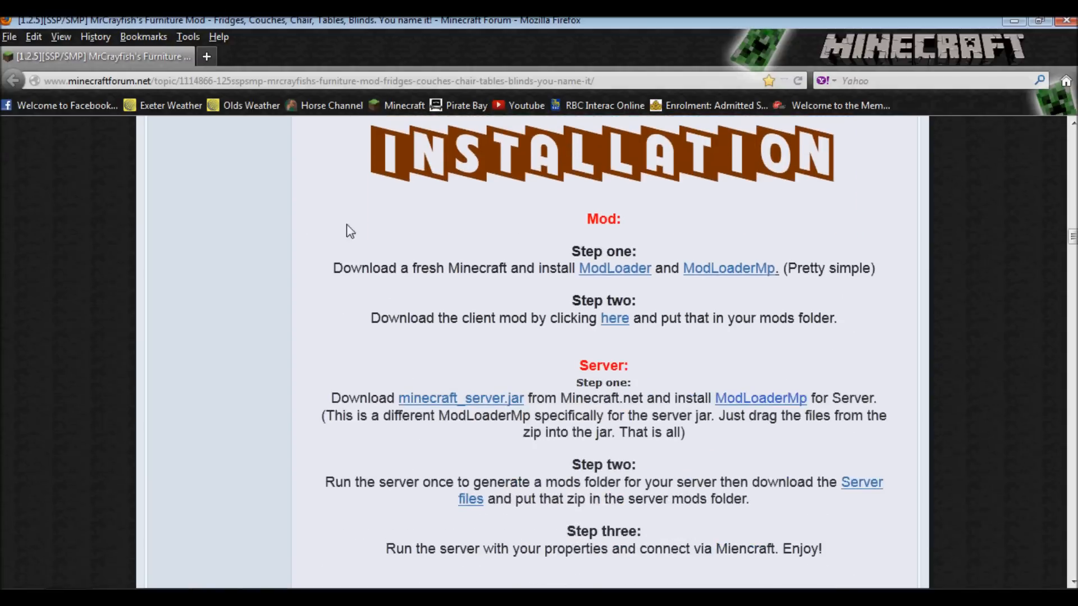
Scroll a bit further to bring the minecraft_server.jar server setup steps into view.
scroll("down", 3)
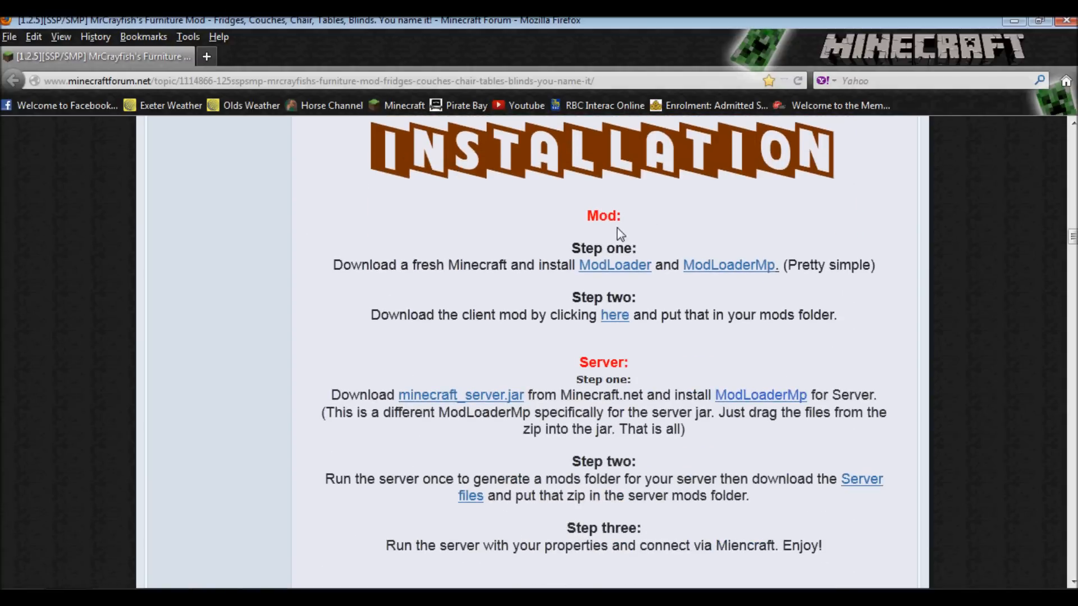
mouse_move(406, 283)
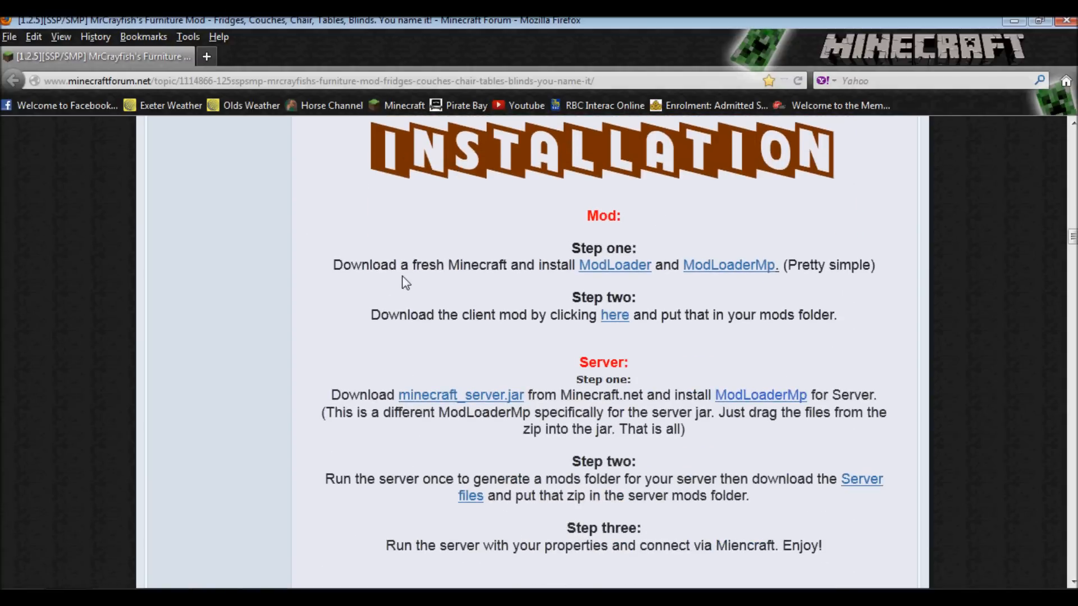
mouse_move(772, 290)
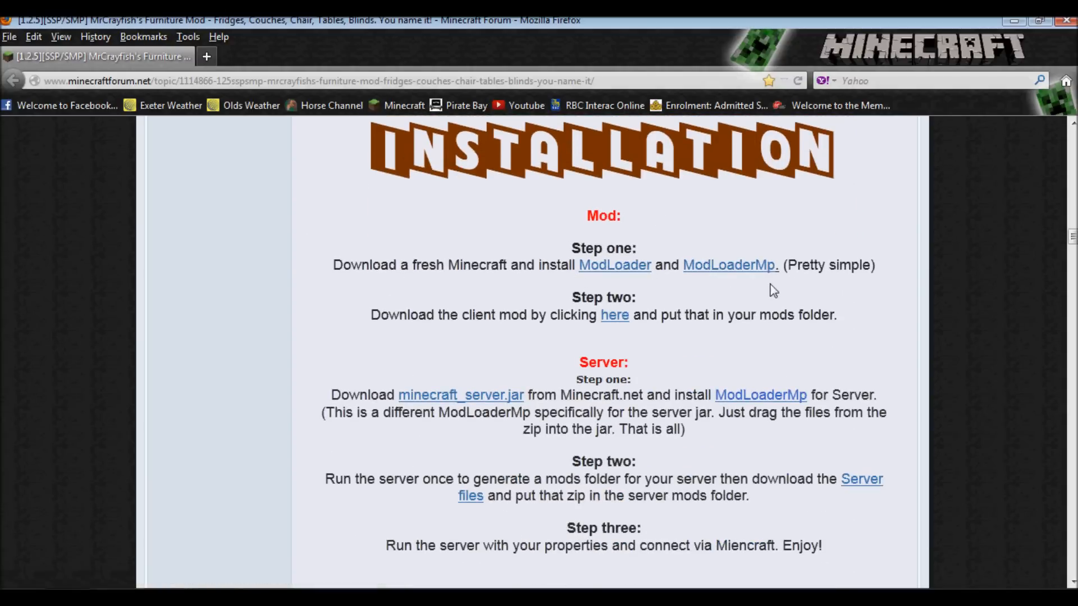
mouse_move(687, 285)
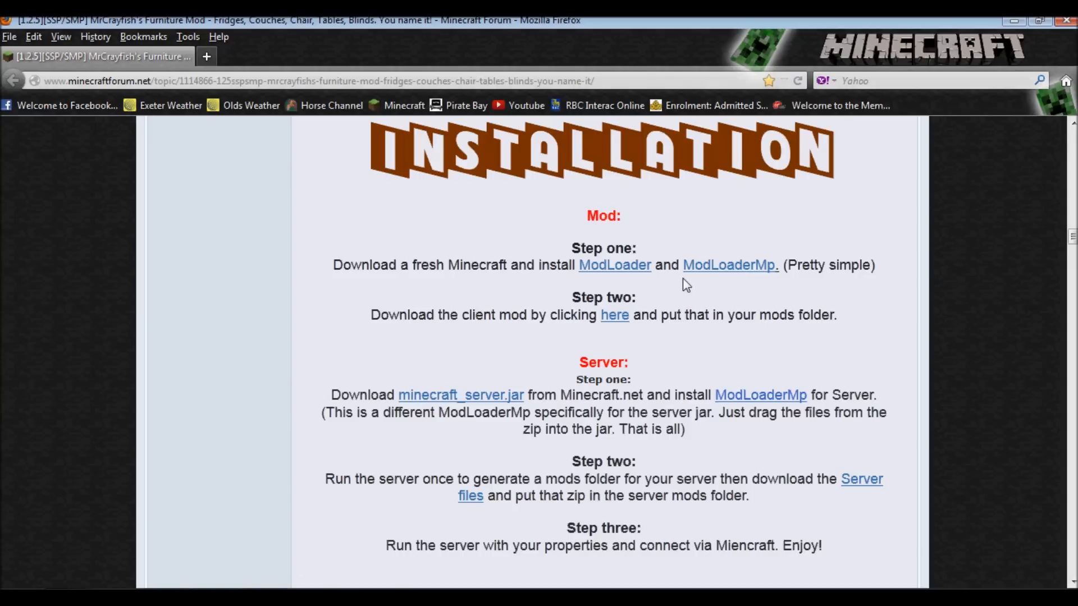
mouse_move(649, 387)
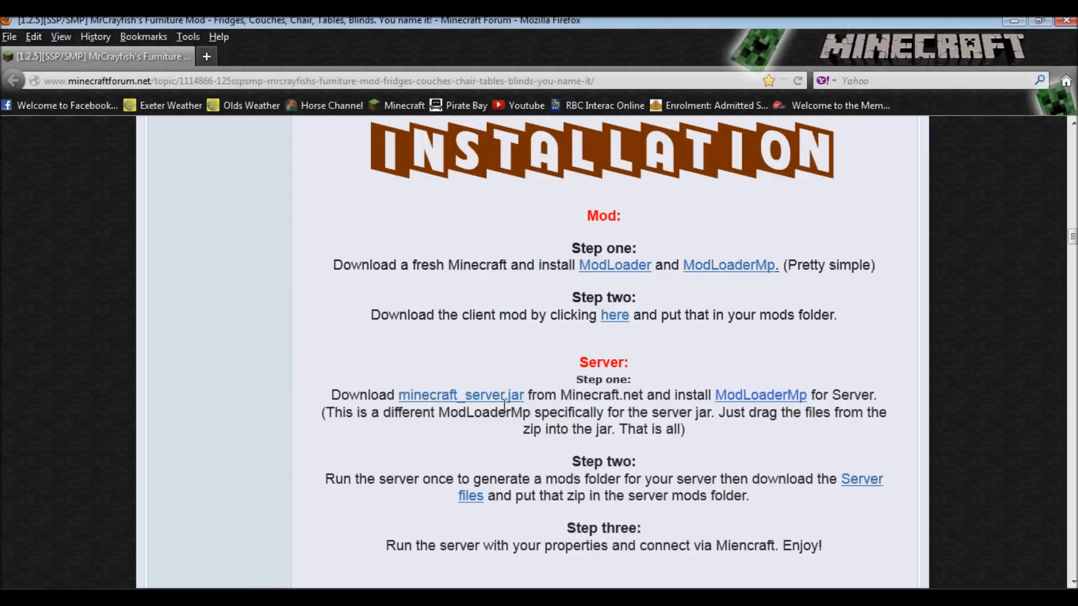
mouse_move(675, 351)
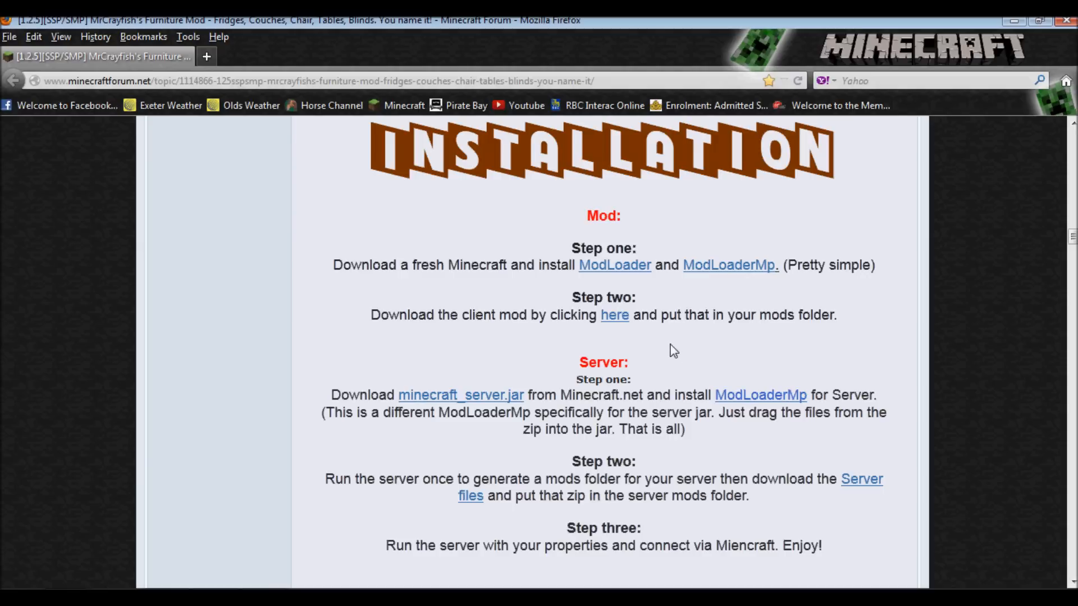
mouse_move(179, 156)
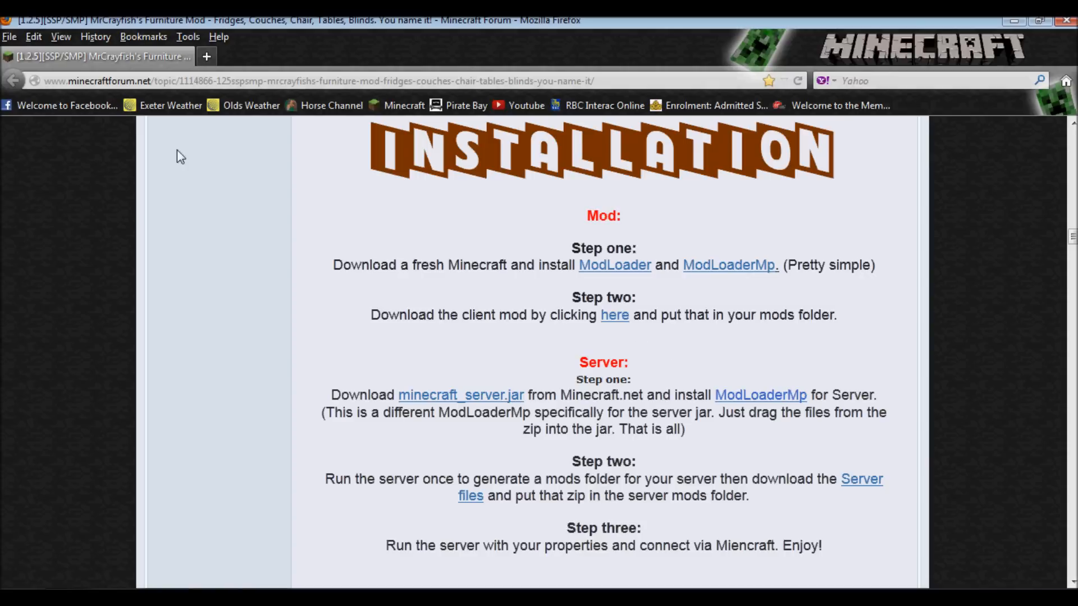
mouse_move(650, 341)
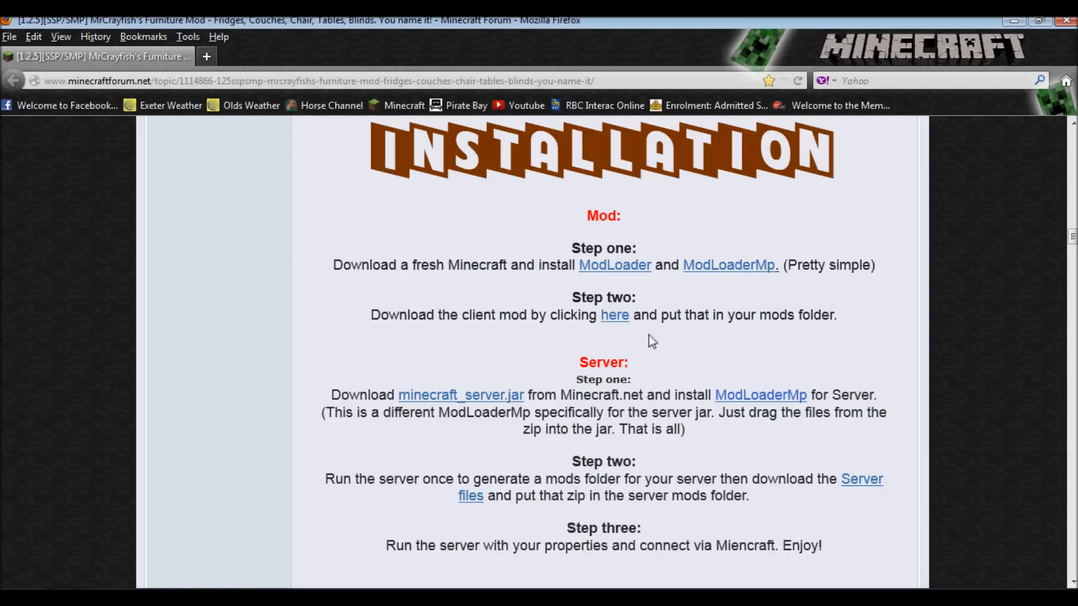
mouse_move(443, 299)
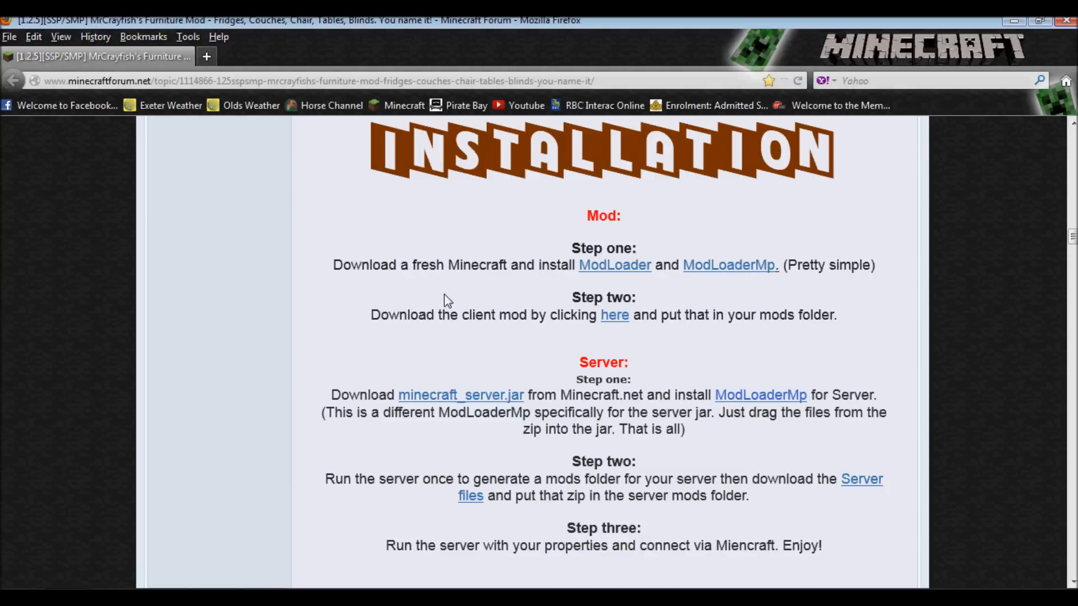
mouse_move(588, 332)
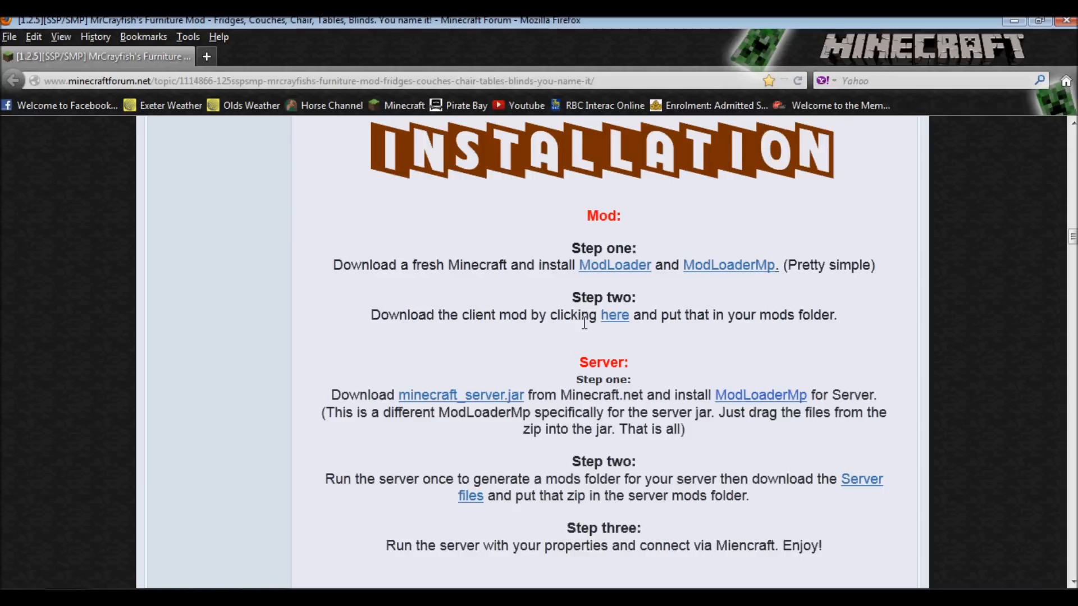
mouse_move(563, 303)
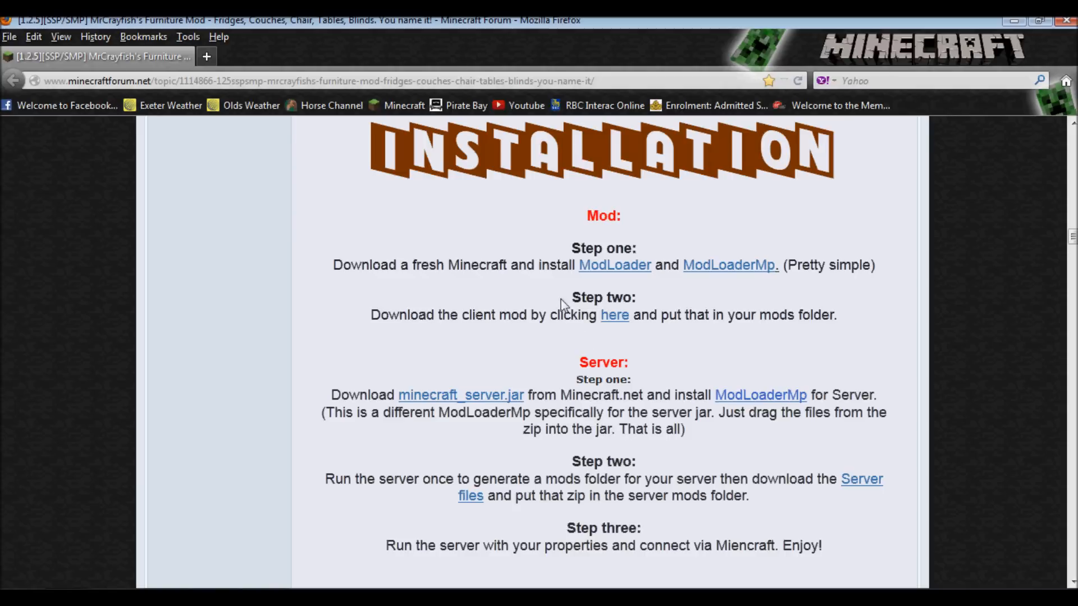
mouse_move(502, 471)
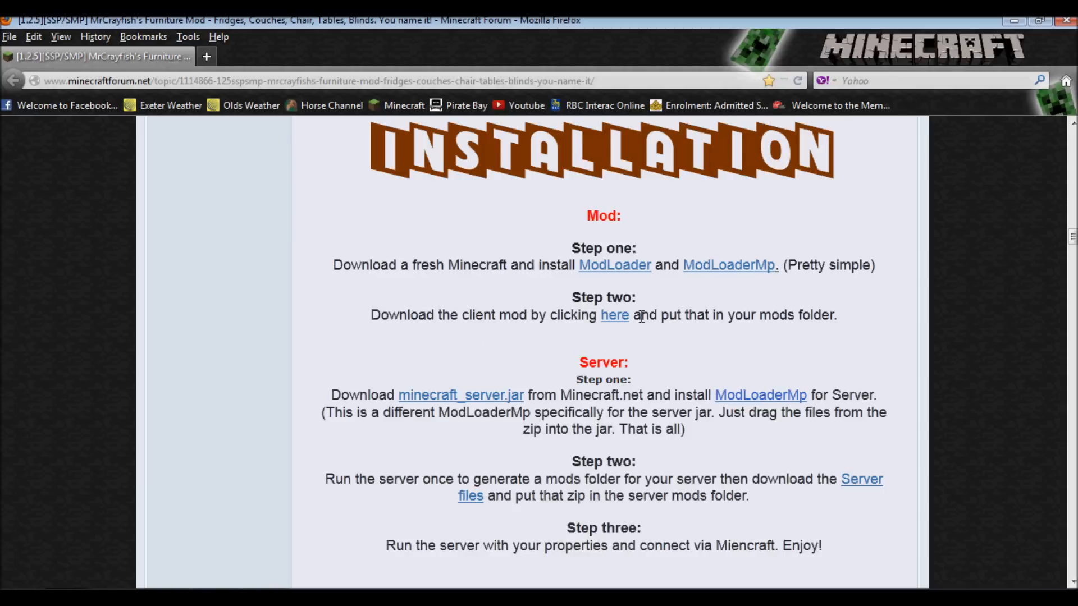
mouse_move(595, 334)
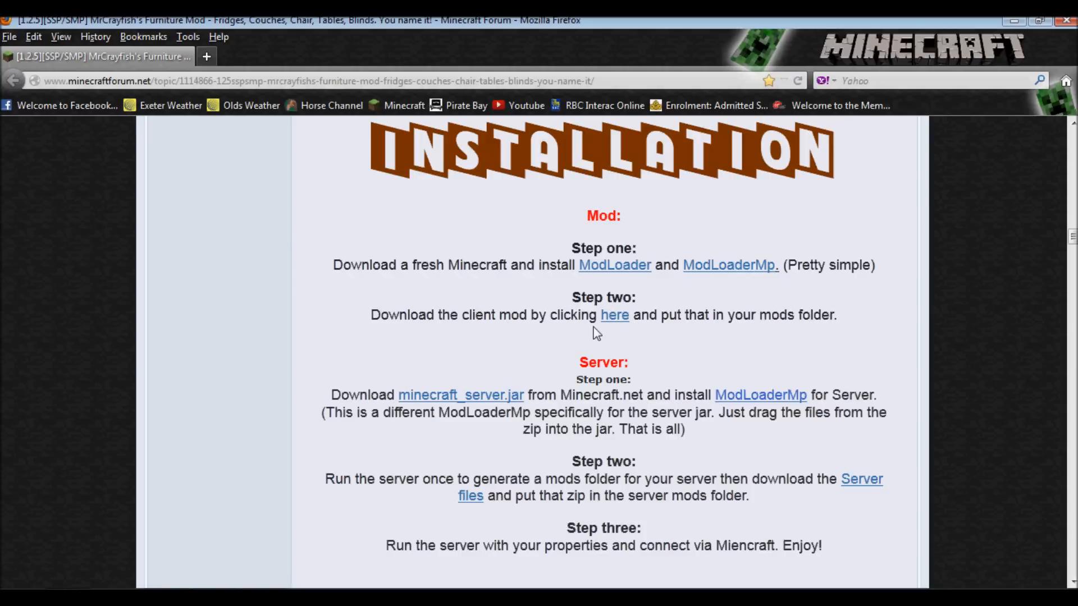
mouse_move(605, 275)
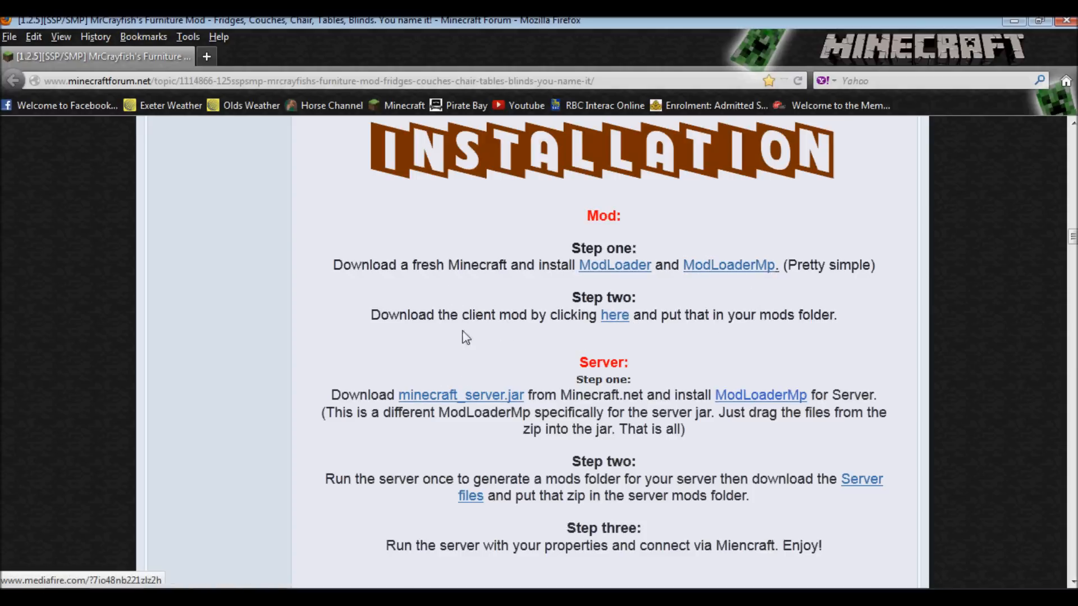
mouse_move(608, 327)
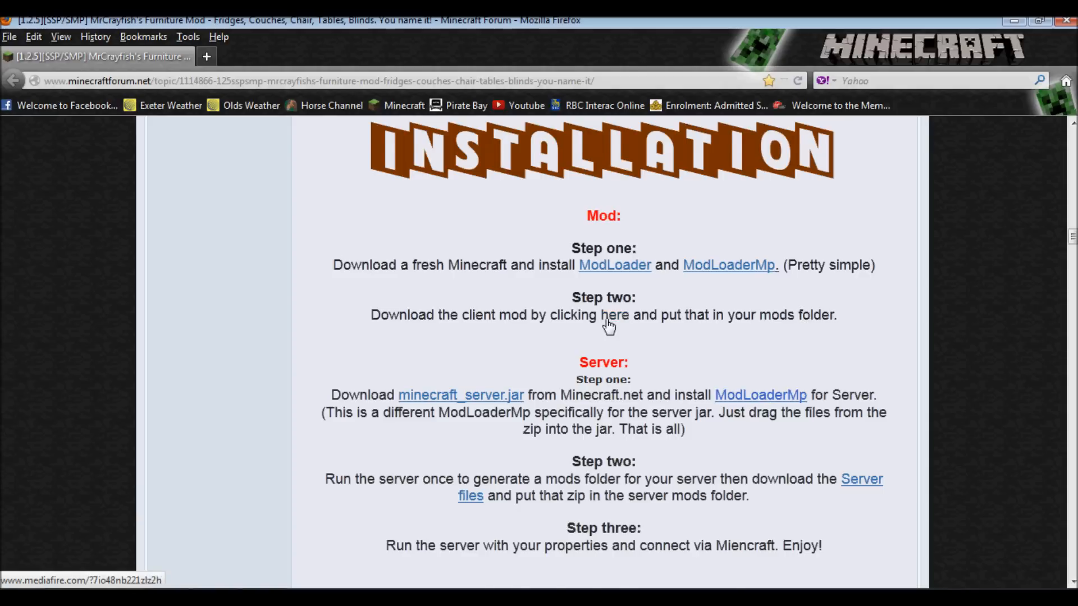
Scroll past the crafting recipes, review videos and copyright text to the Support Me banners.
scroll("down", 3)
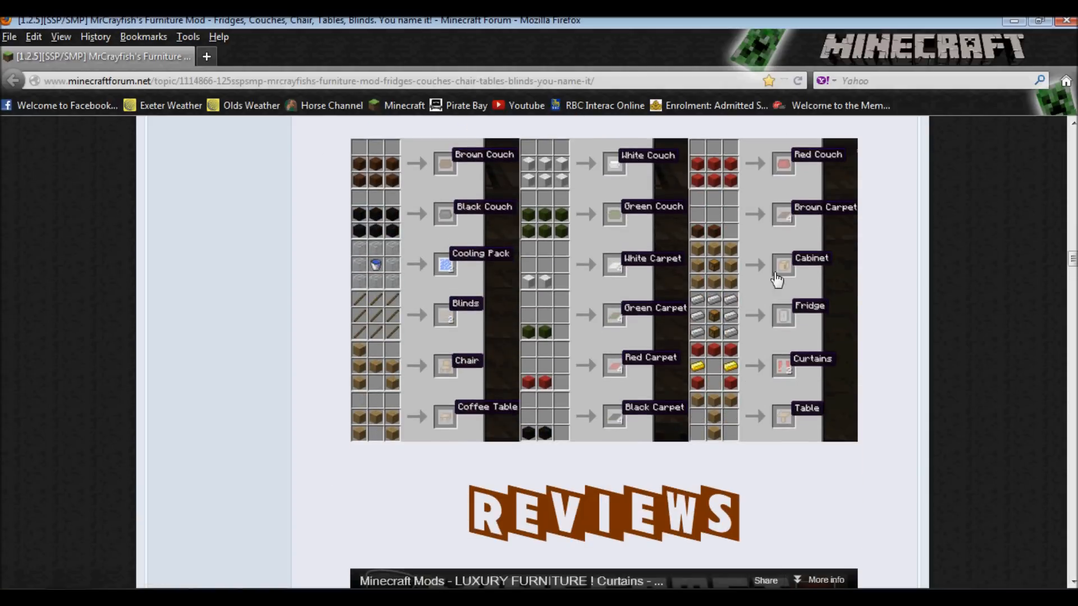
mouse_move(388, 400)
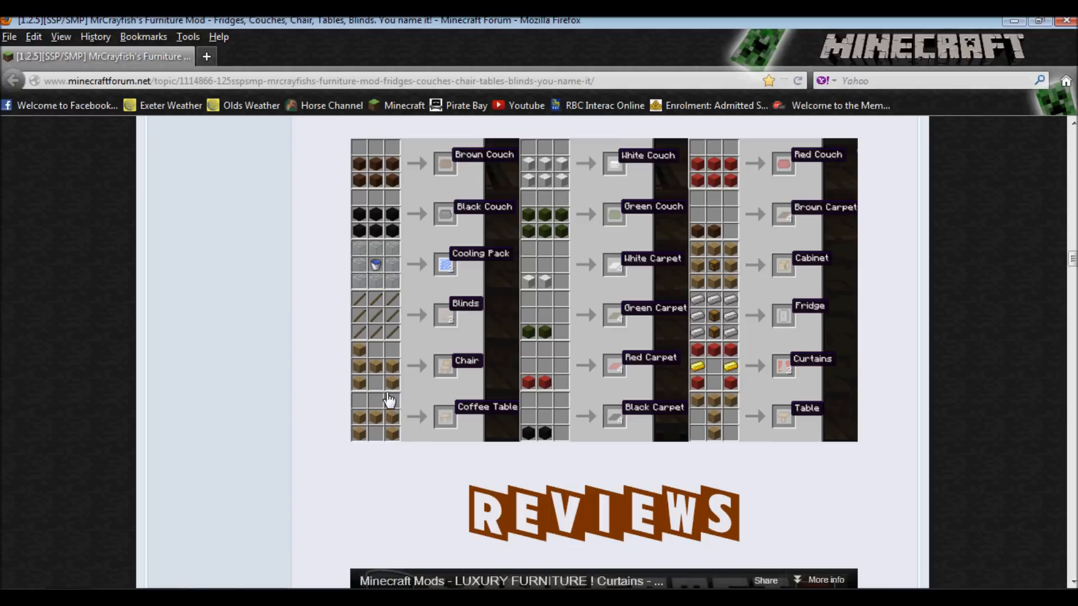
mouse_move(439, 464)
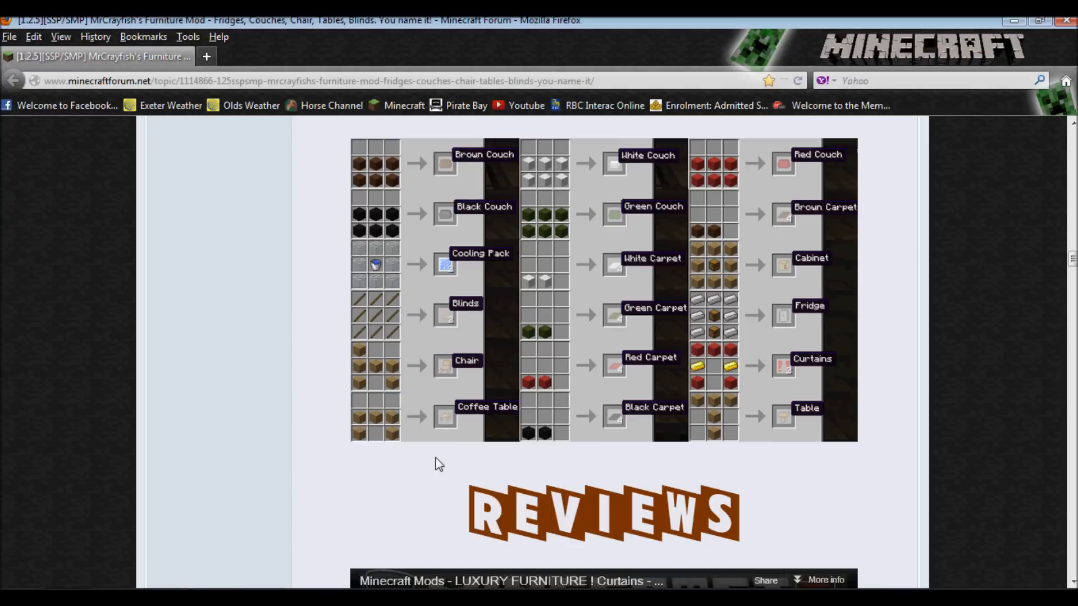
mouse_move(435, 458)
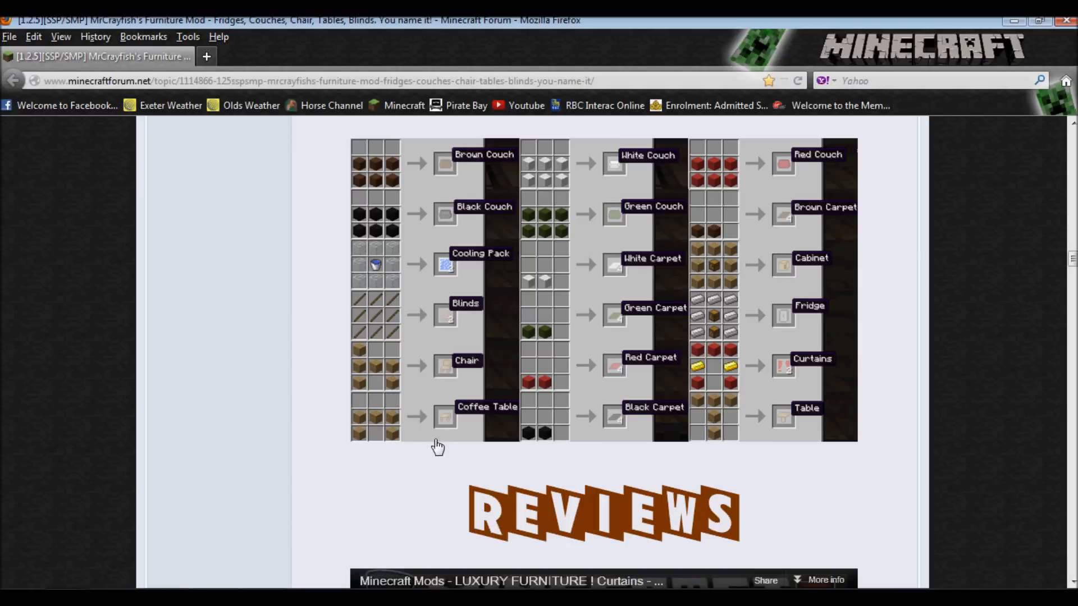
mouse_move(513, 191)
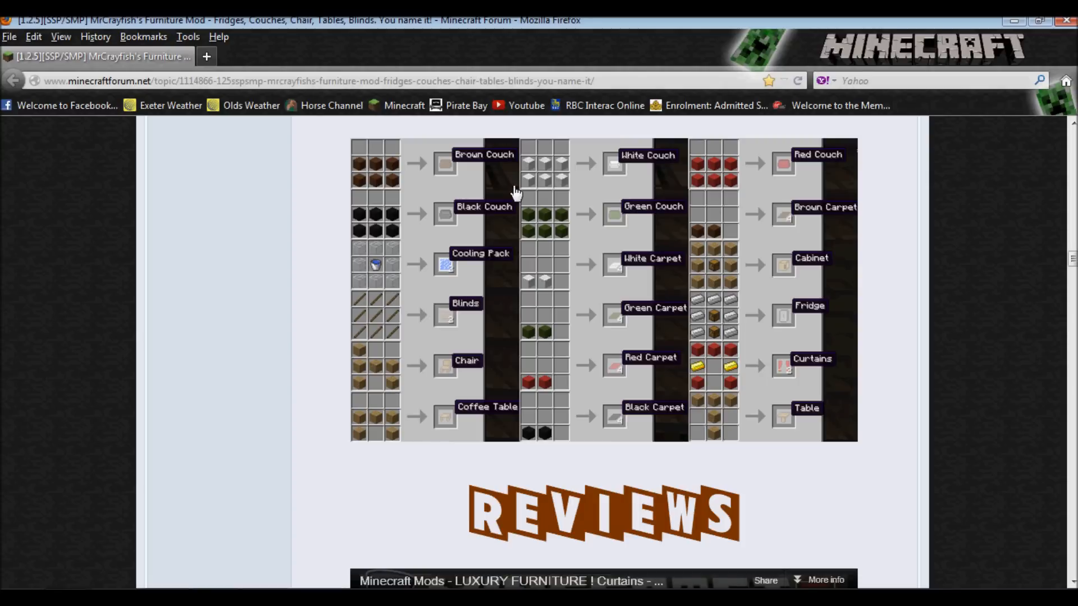
scroll("down", 3)
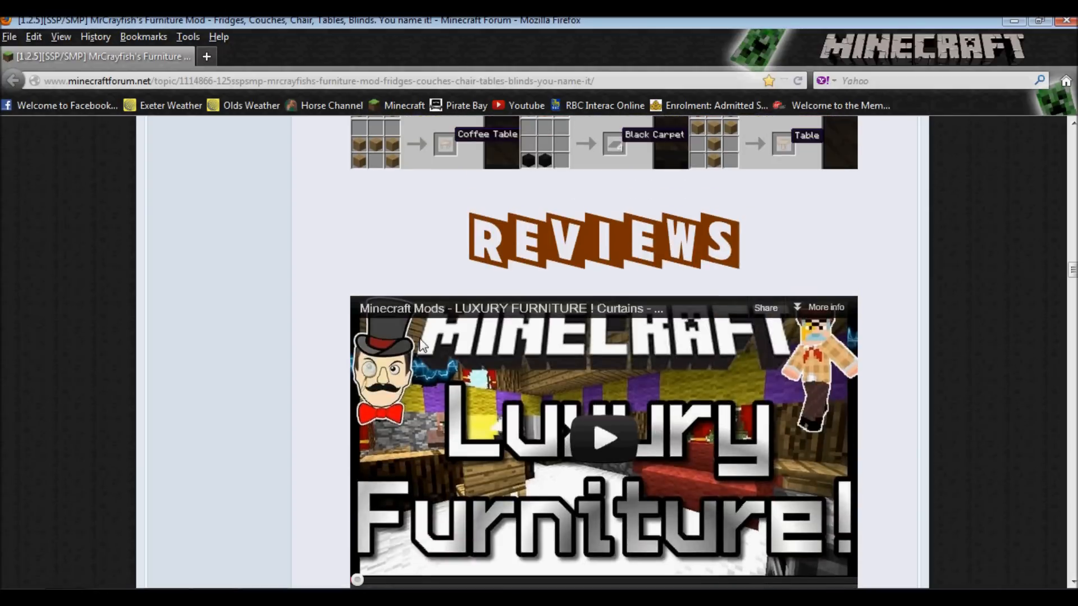
mouse_move(529, 371)
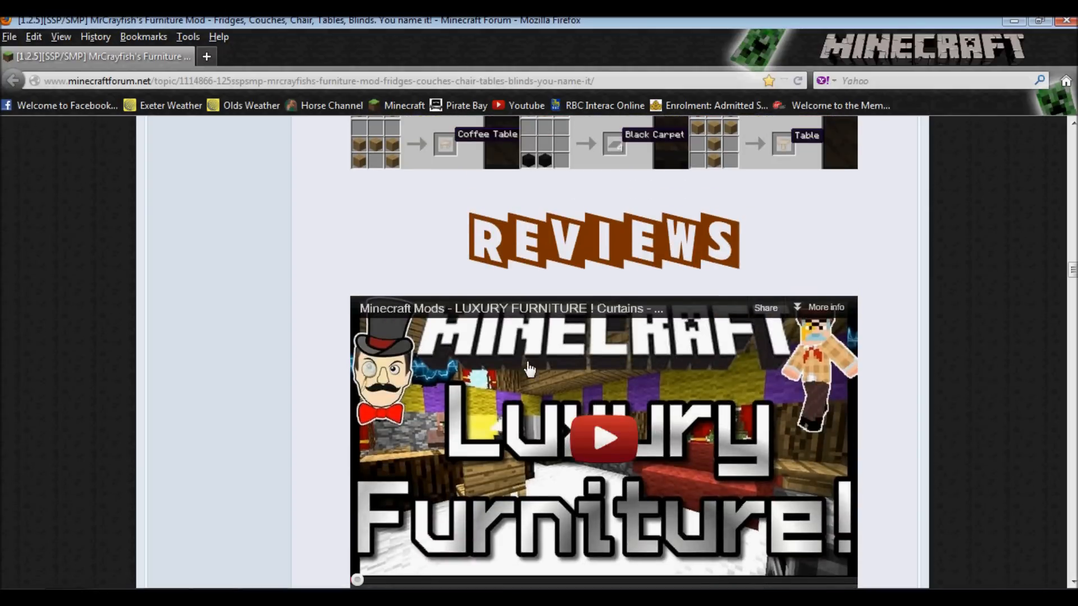
scroll("down", 3)
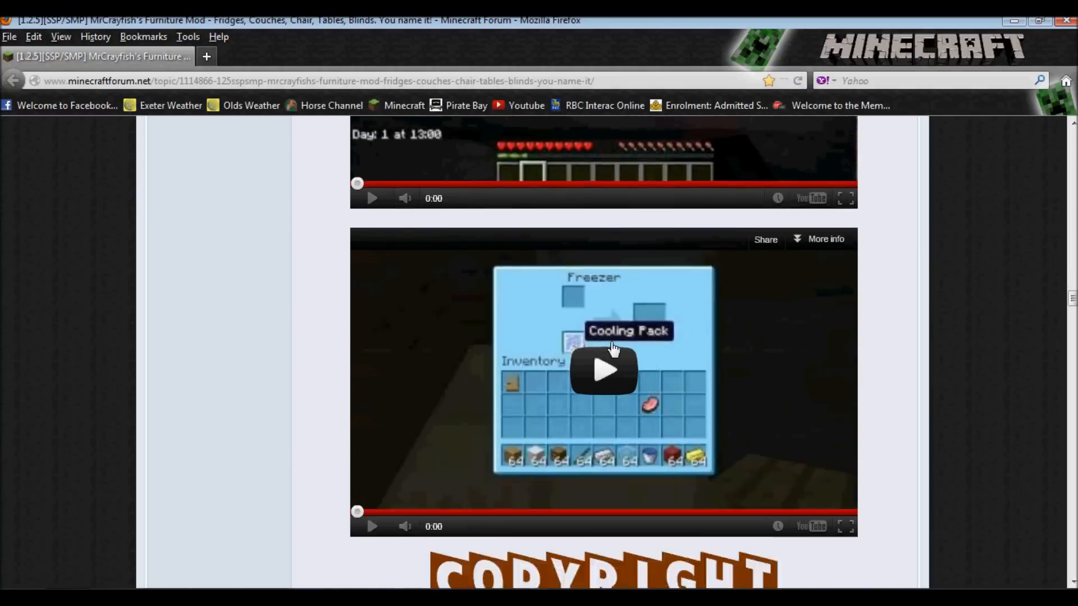
scroll("down", 3)
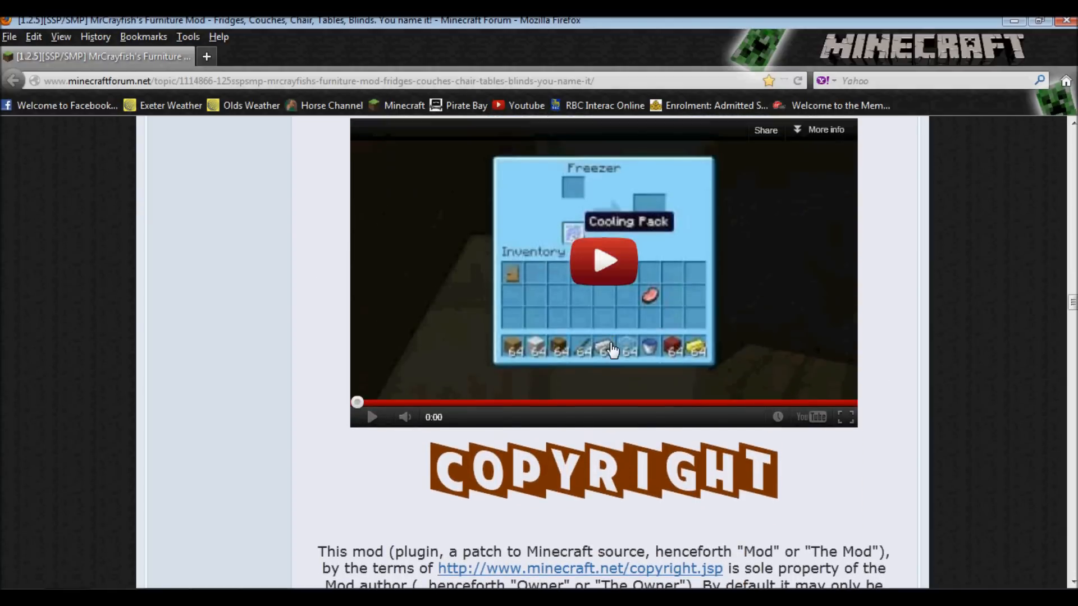
scroll("down", 3)
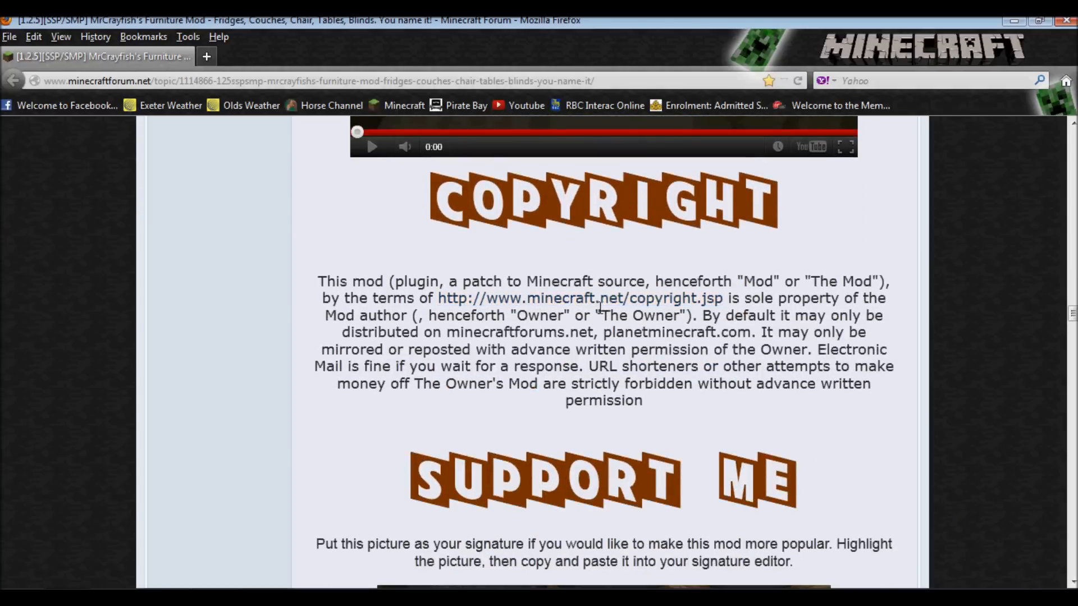
scroll("down", 3)
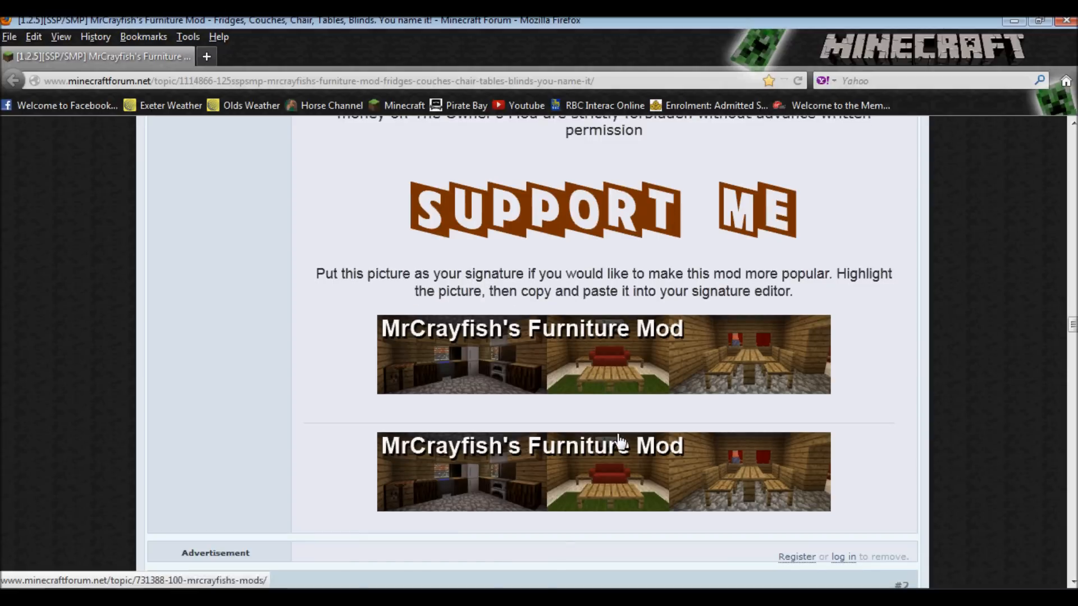
scroll("down", 3)
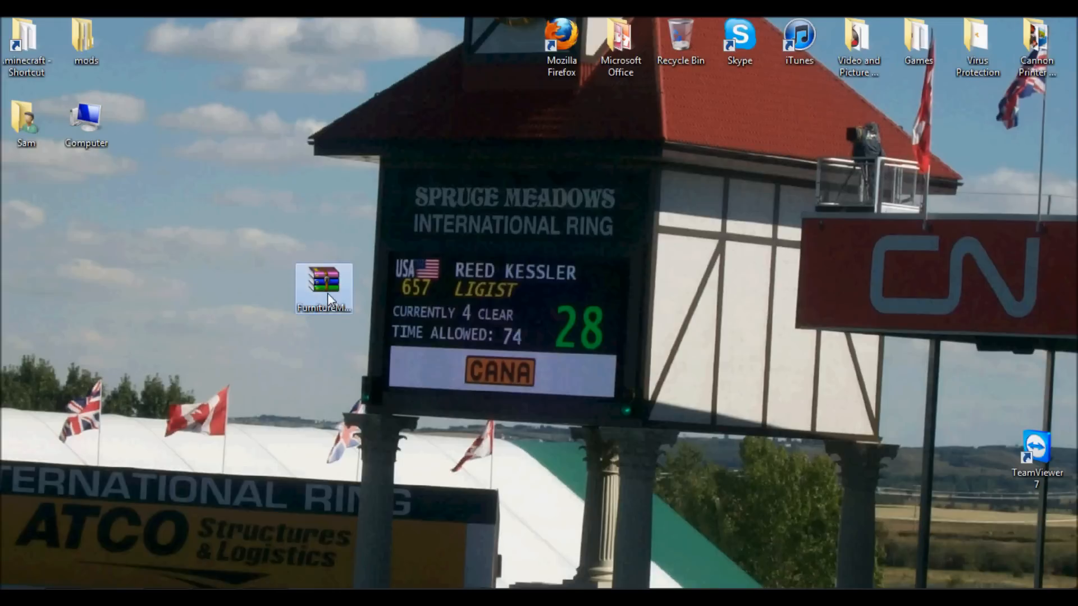
mouse_move(86, 117)
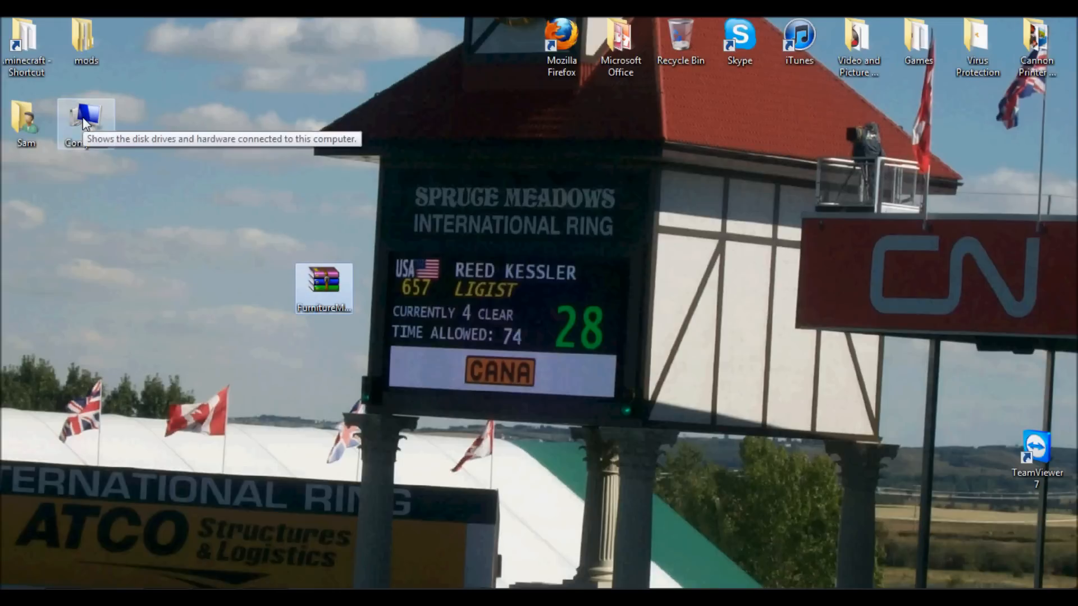
mouse_move(264, 331)
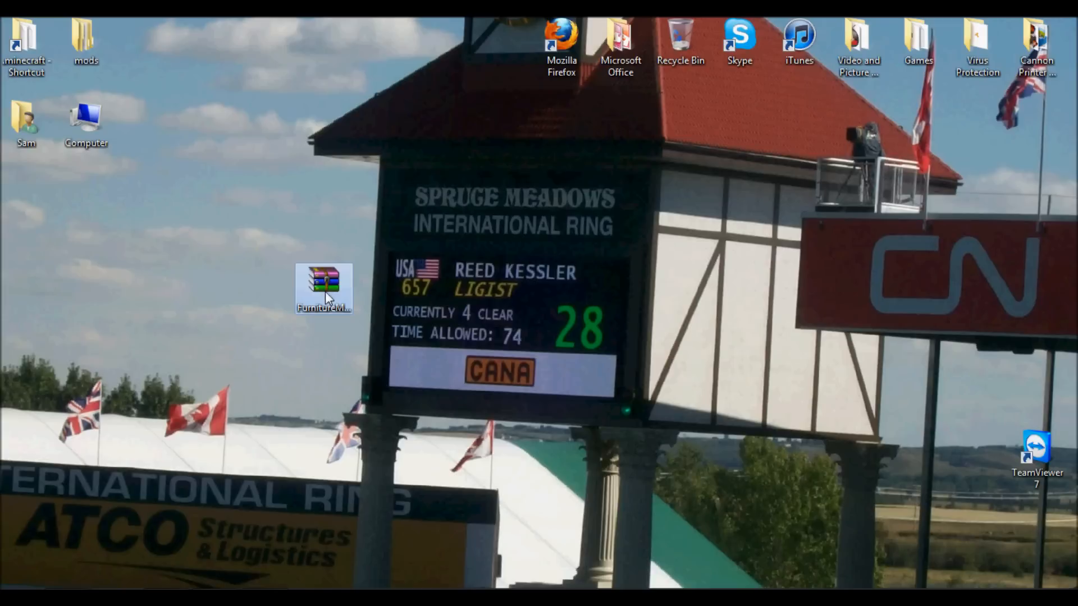
mouse_move(418, 355)
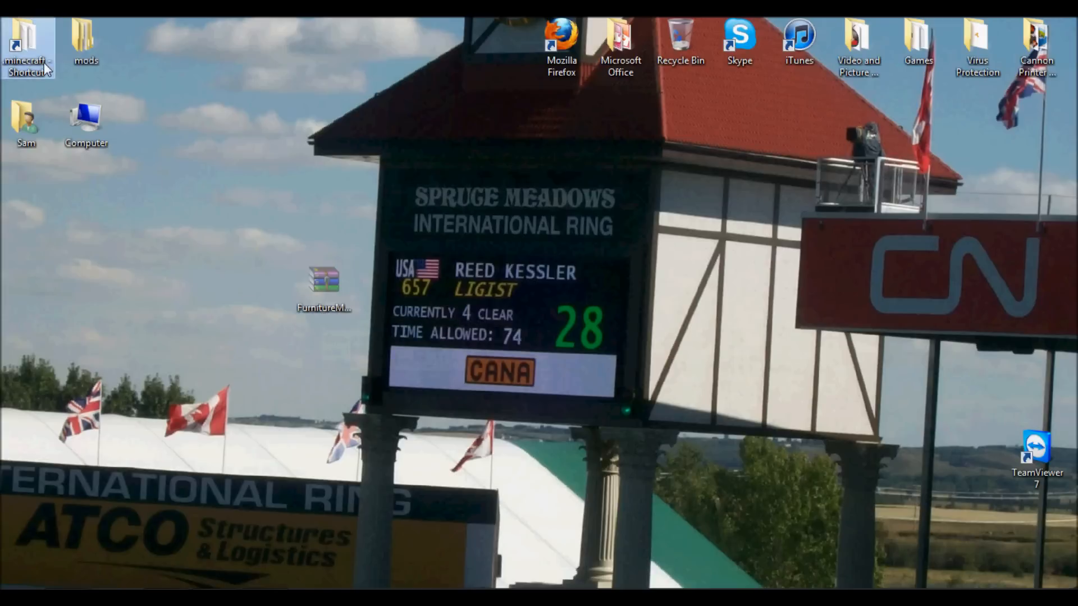
Confirm FurnitureModClientv2.5.1 is in .minecraft\mods, then close that folder.
double_click(86, 35)
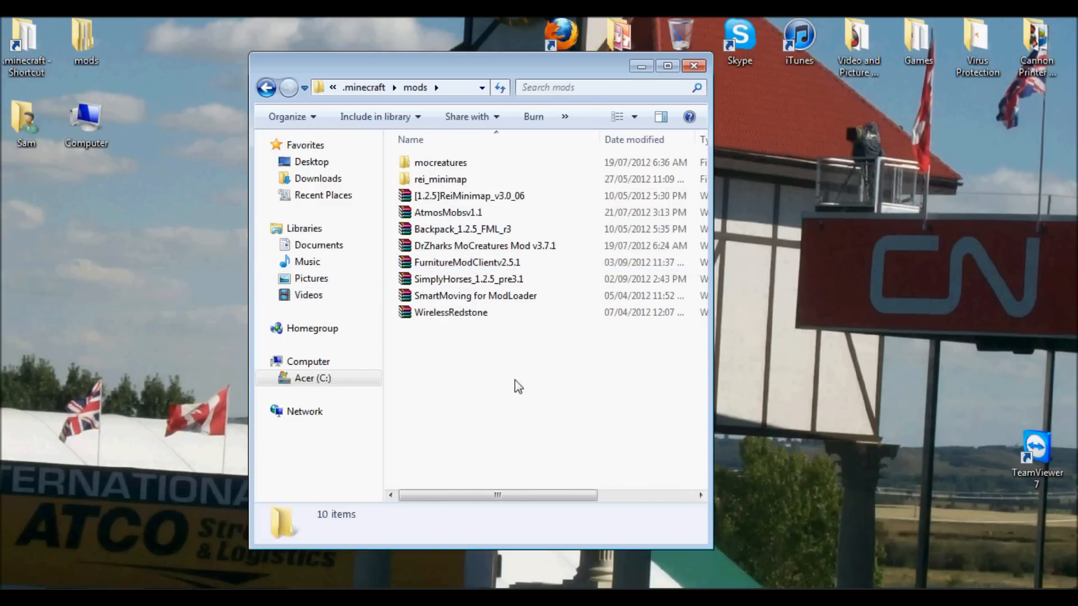
mouse_move(526, 338)
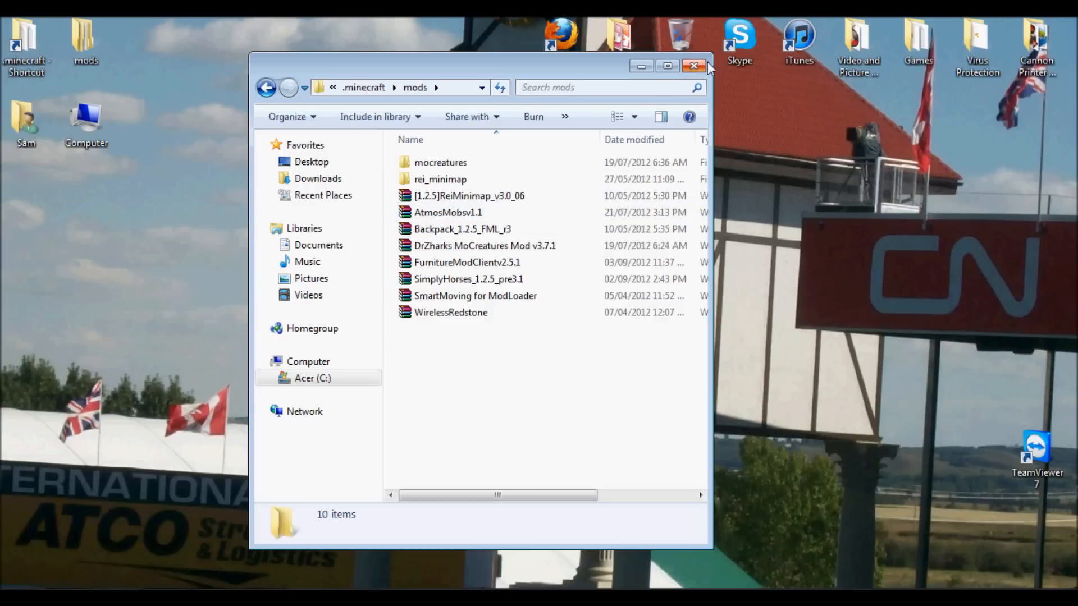
left_click(690, 65)
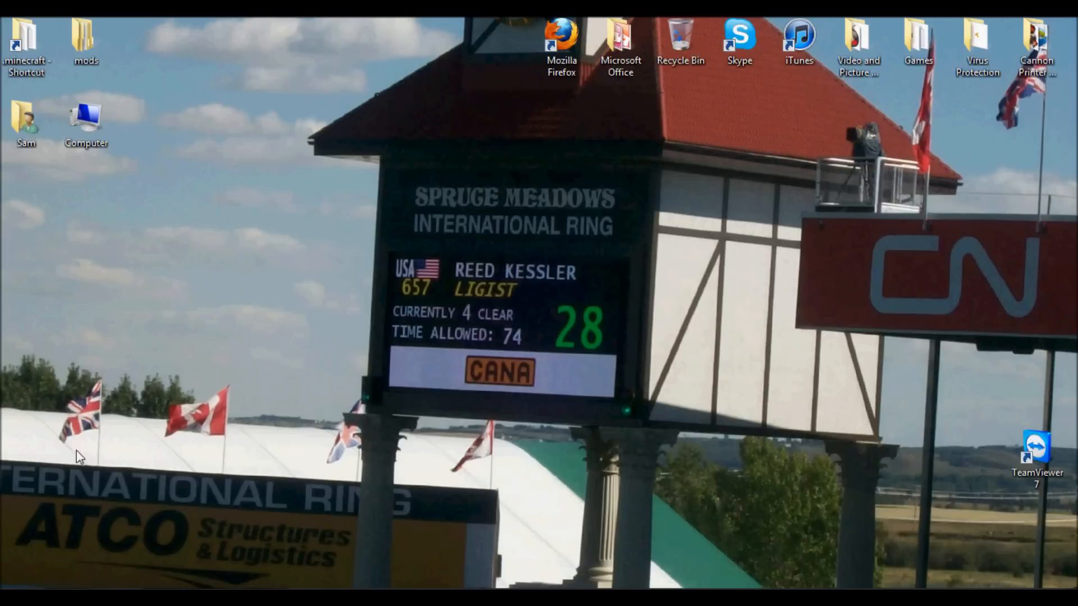
mouse_move(249, 450)
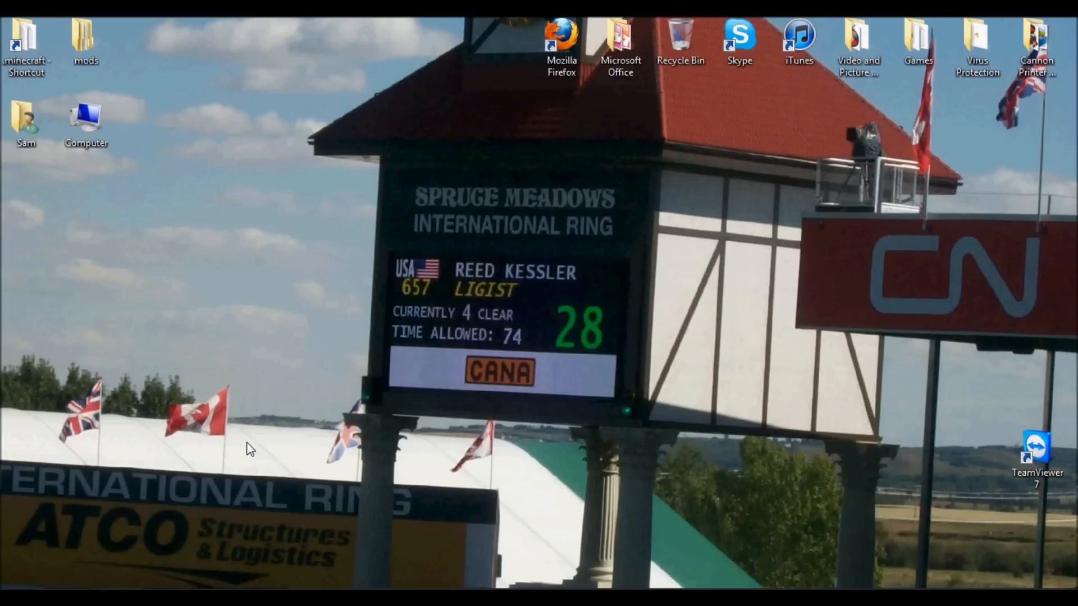
Launch Minecraft from the desktop Games folder.
double_click(917, 33)
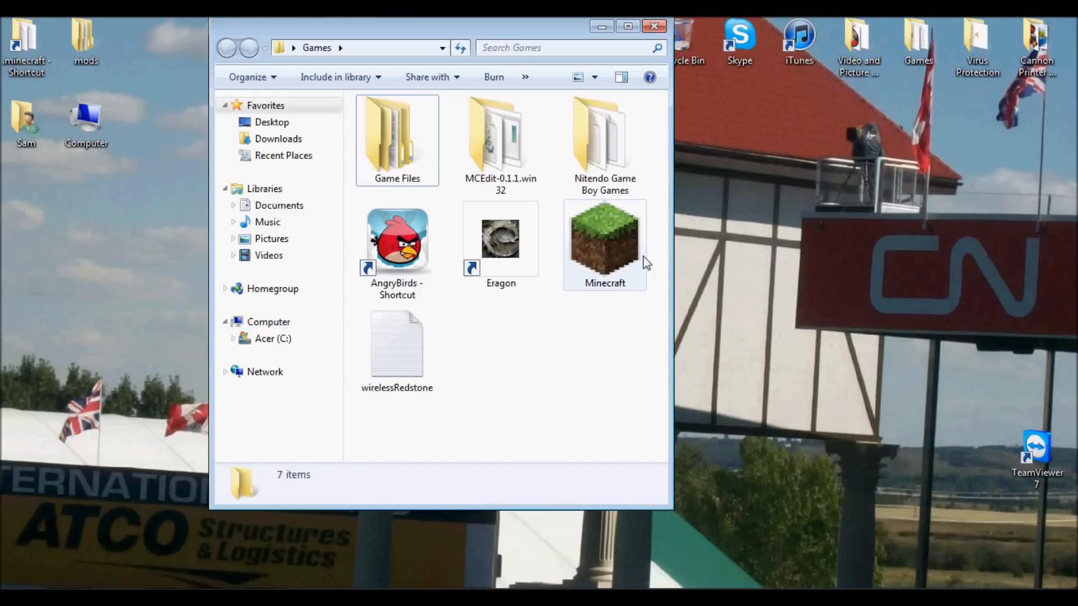
left_click(604, 243)
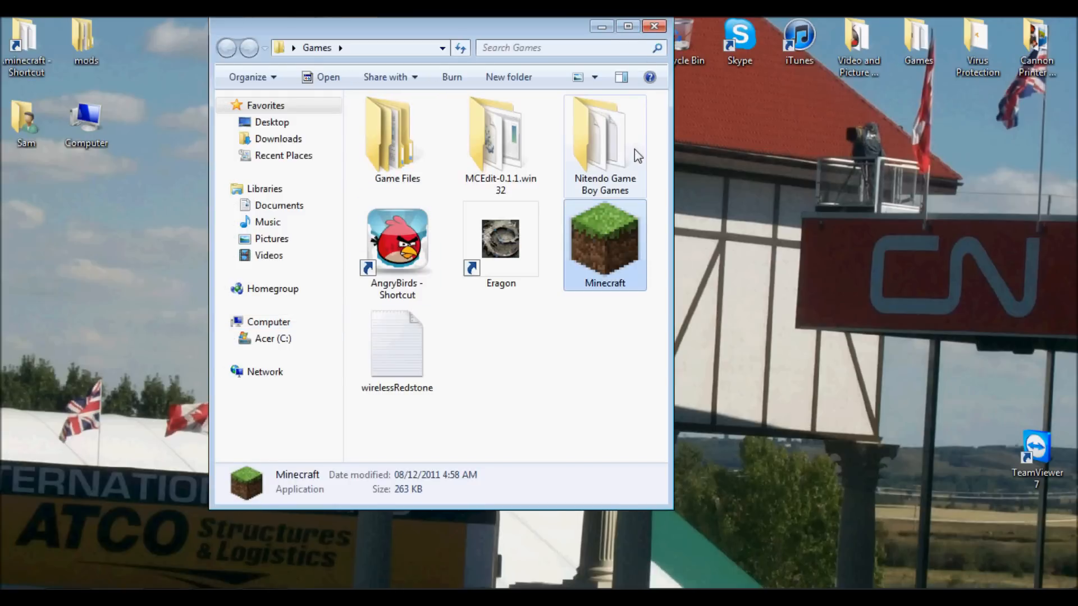
double_click(604, 241)
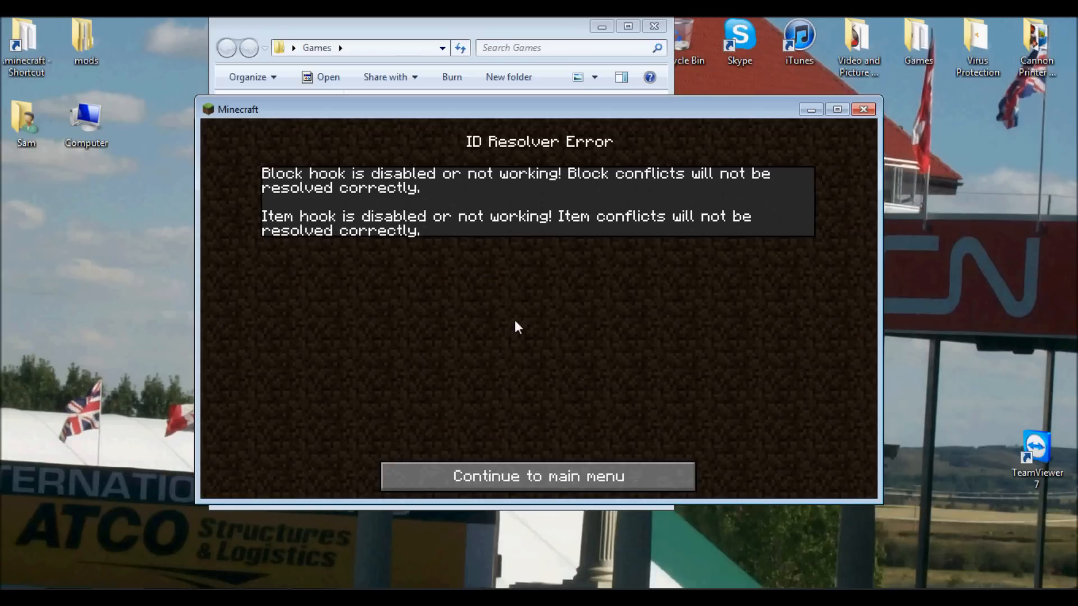
Dismiss the ID Resolver Error, load the Fishing Village world, and resume play full screen.
left_click(537, 476)
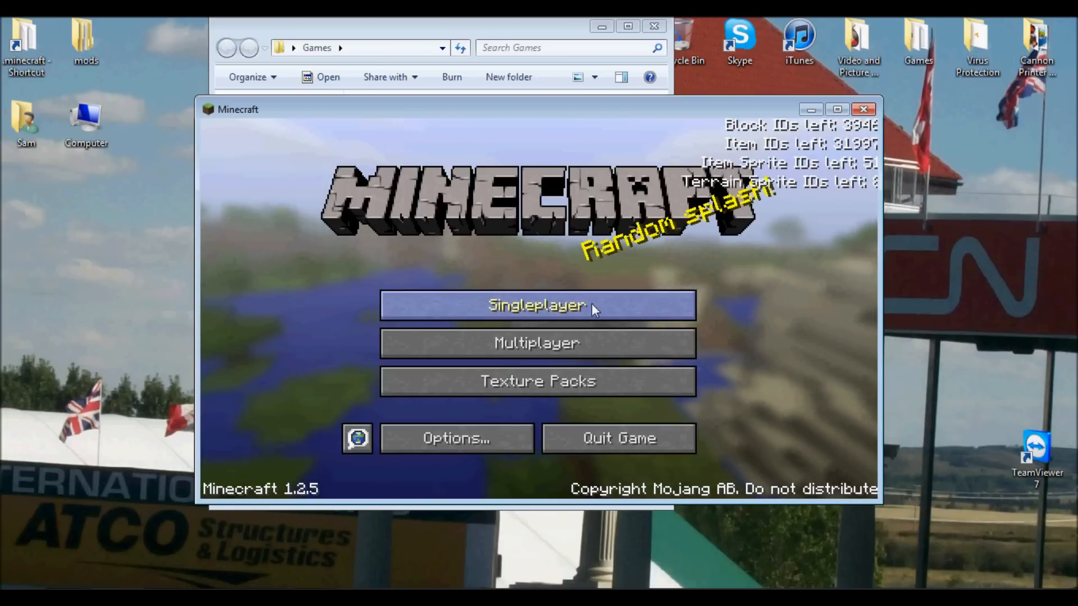
left_click(537, 306)
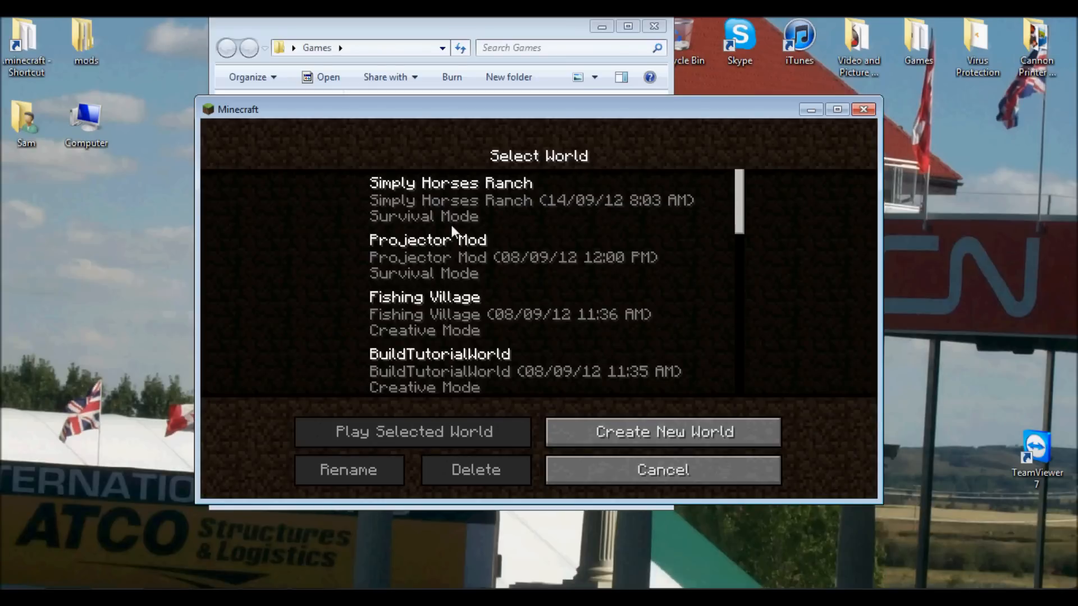
left_click(448, 257)
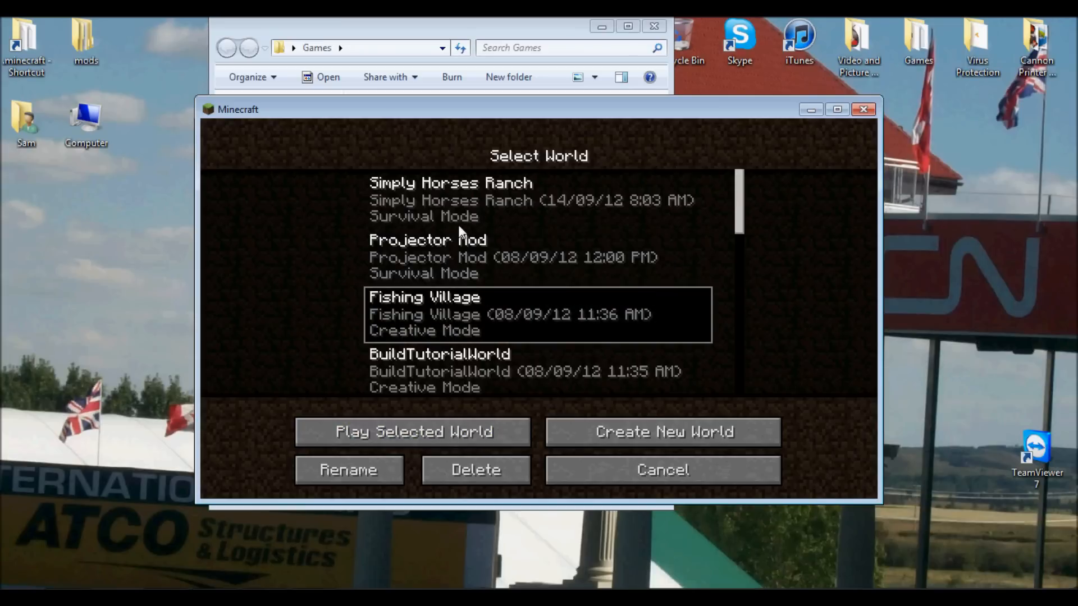
left_click(410, 431)
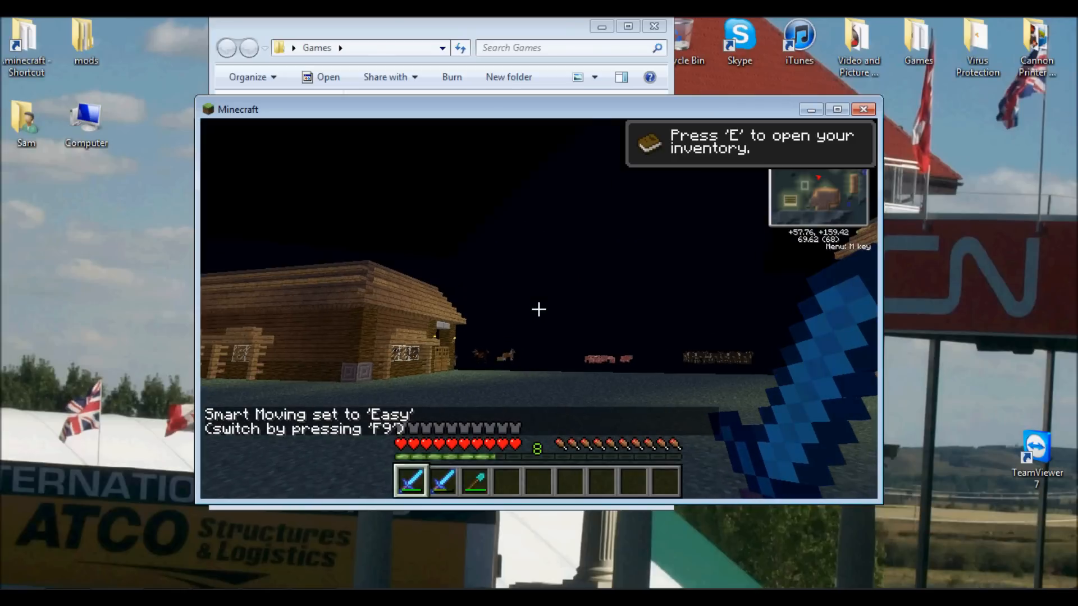
key("Escape")
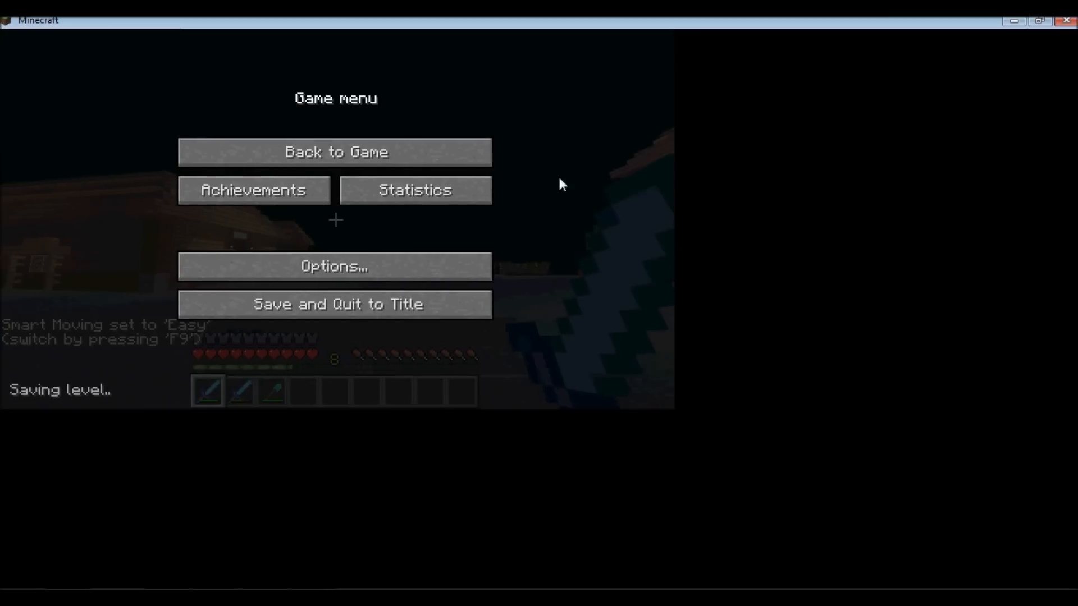
left_click(336, 152)
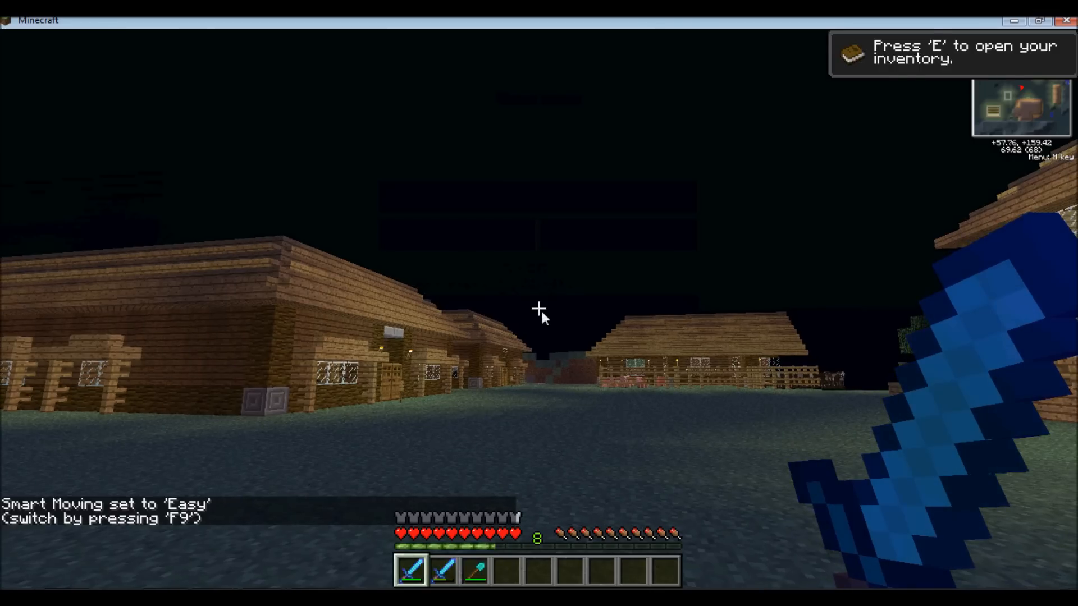
Open the inventory and page TooManyItems to 2 of 3 to find mod items.
key("e")
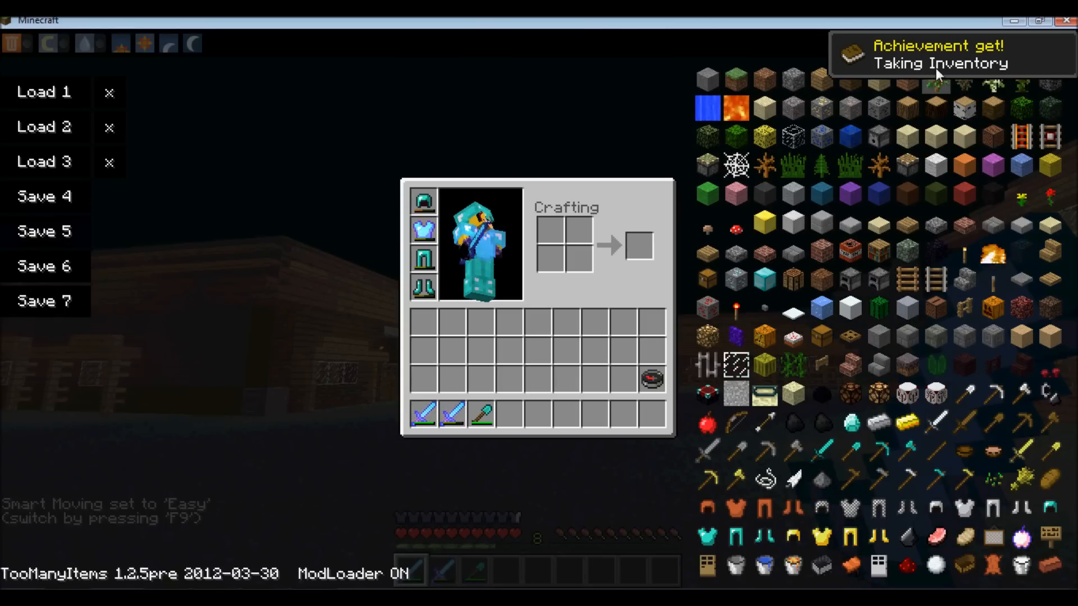
left_click(1064, 43)
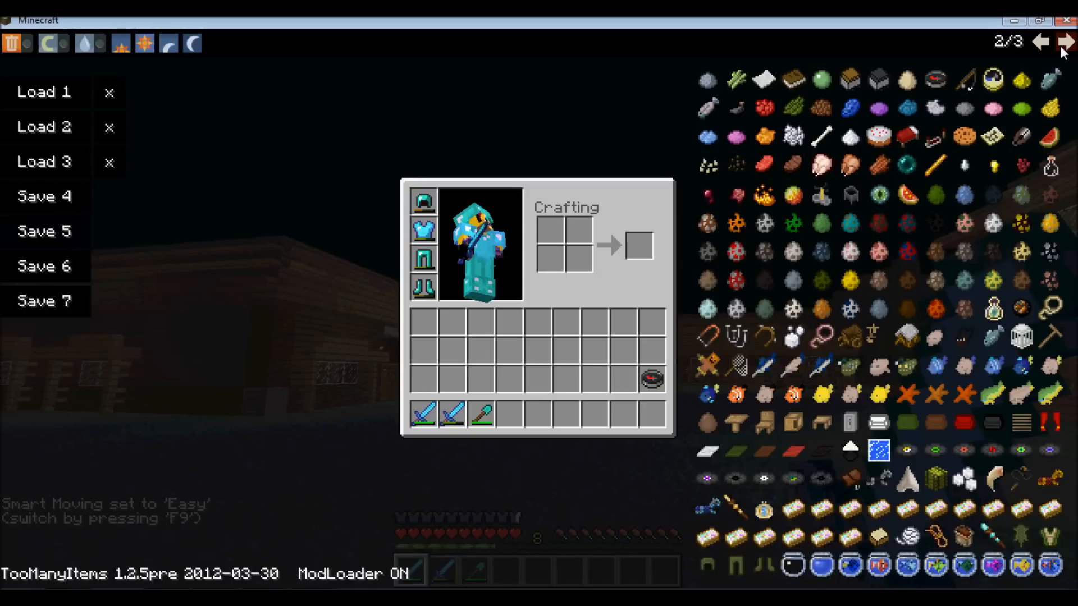
mouse_move(940, 393)
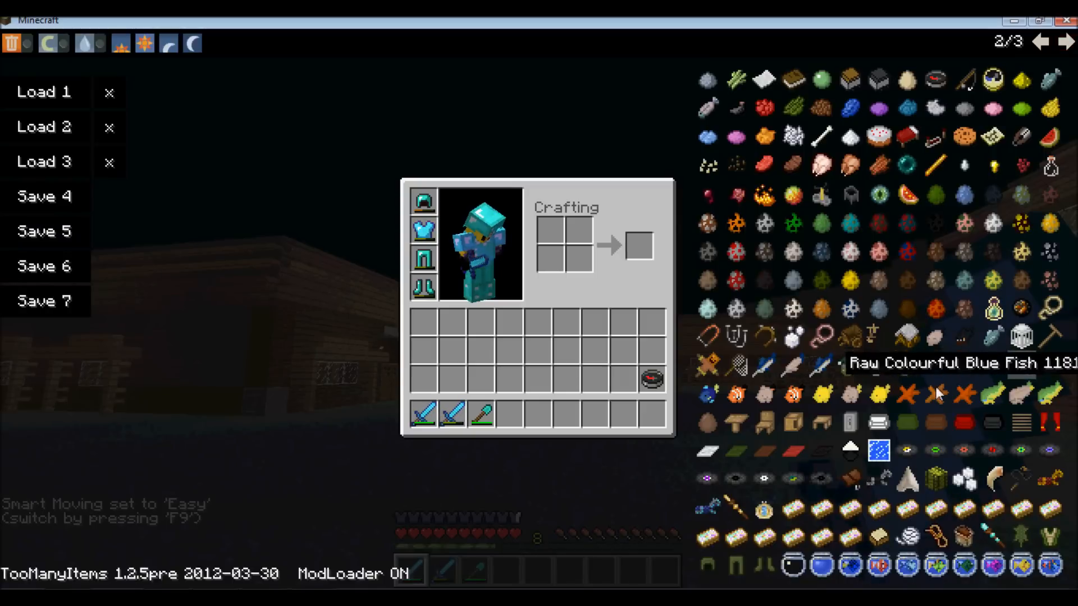
mouse_move(736, 364)
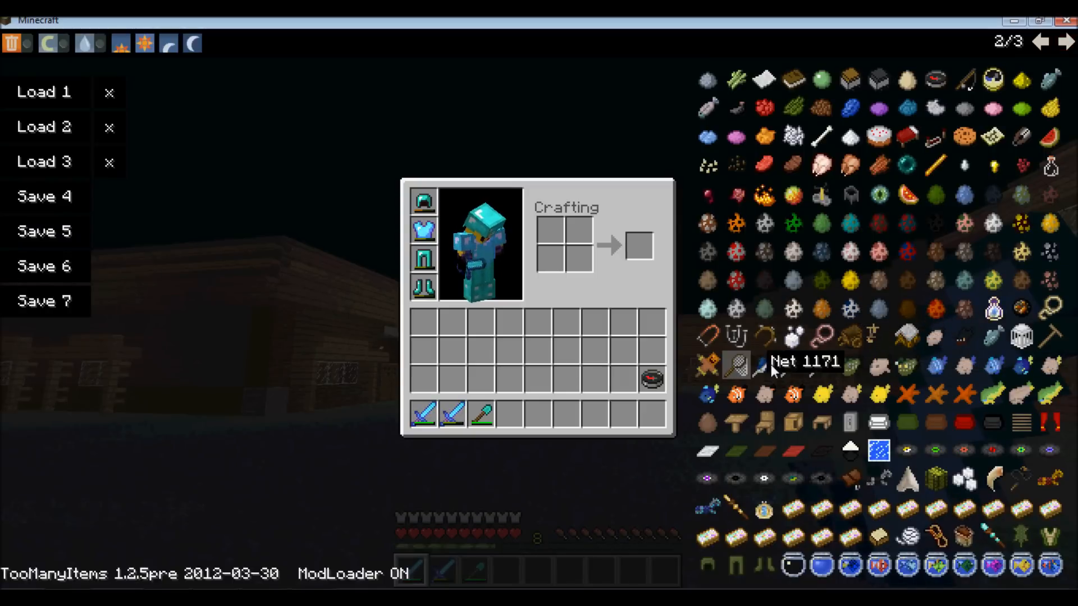
mouse_move(742, 427)
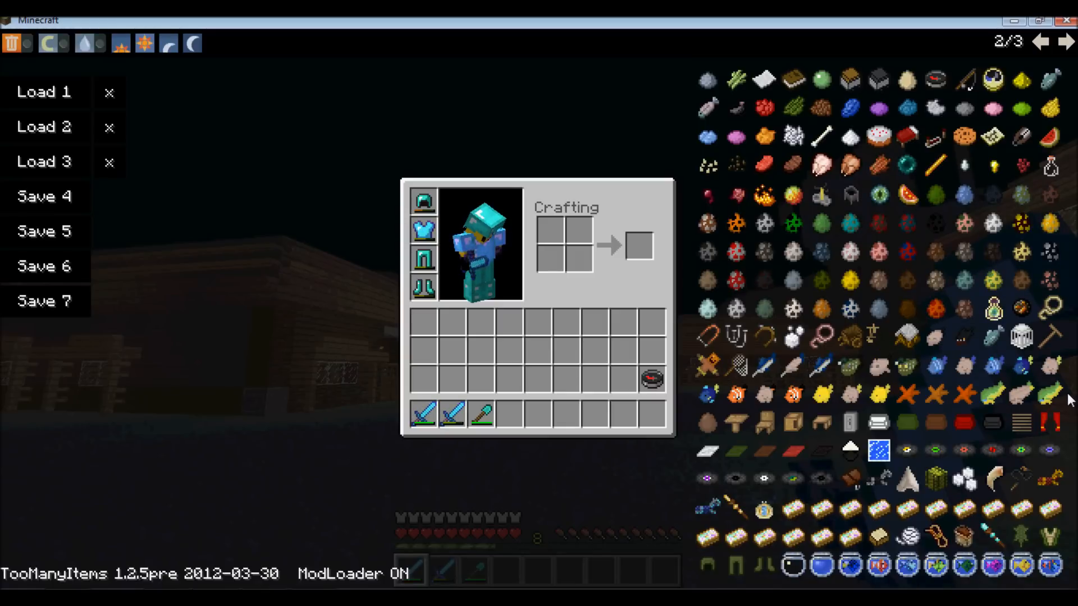
mouse_move(1046, 393)
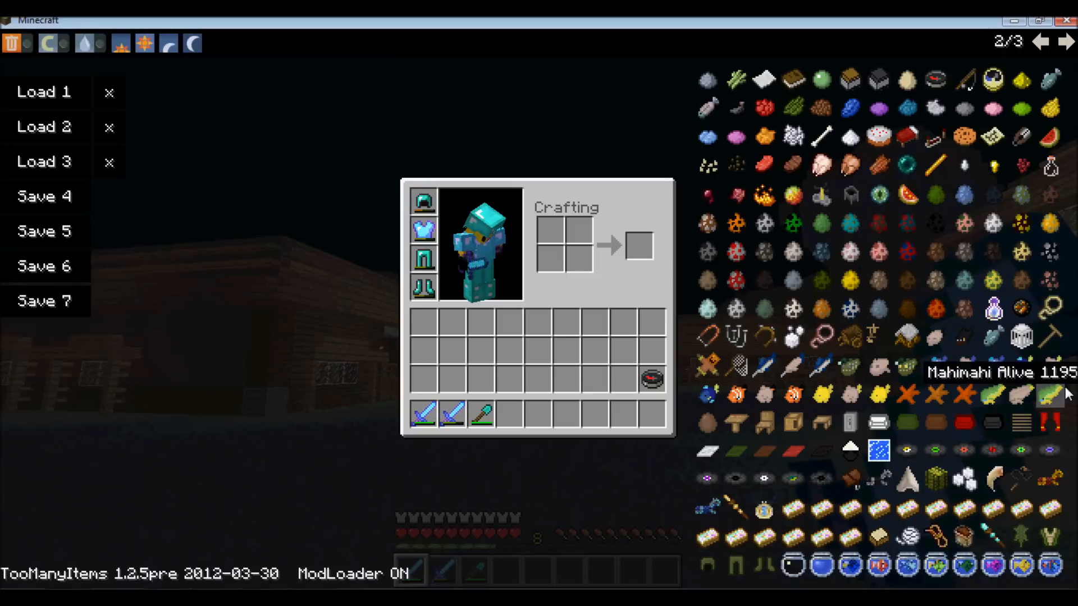
mouse_move(905, 407)
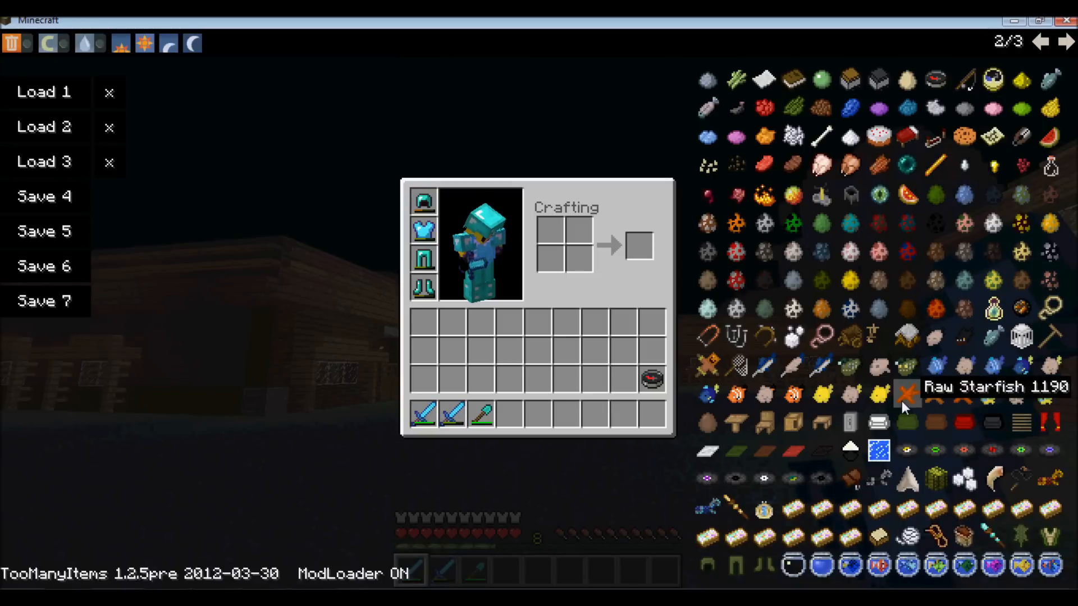
mouse_move(986, 420)
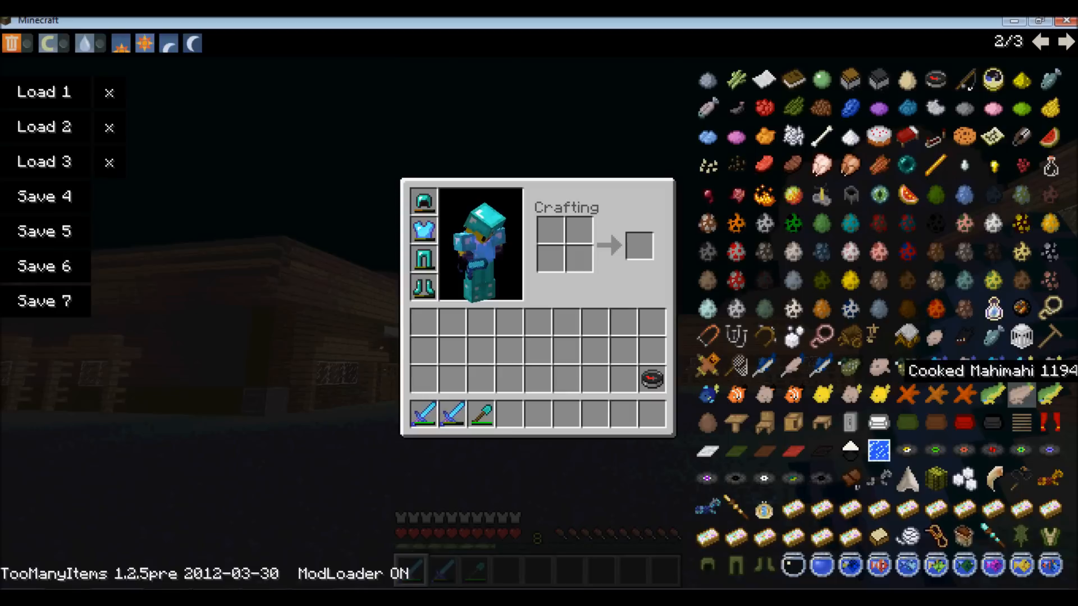
mouse_move(904, 393)
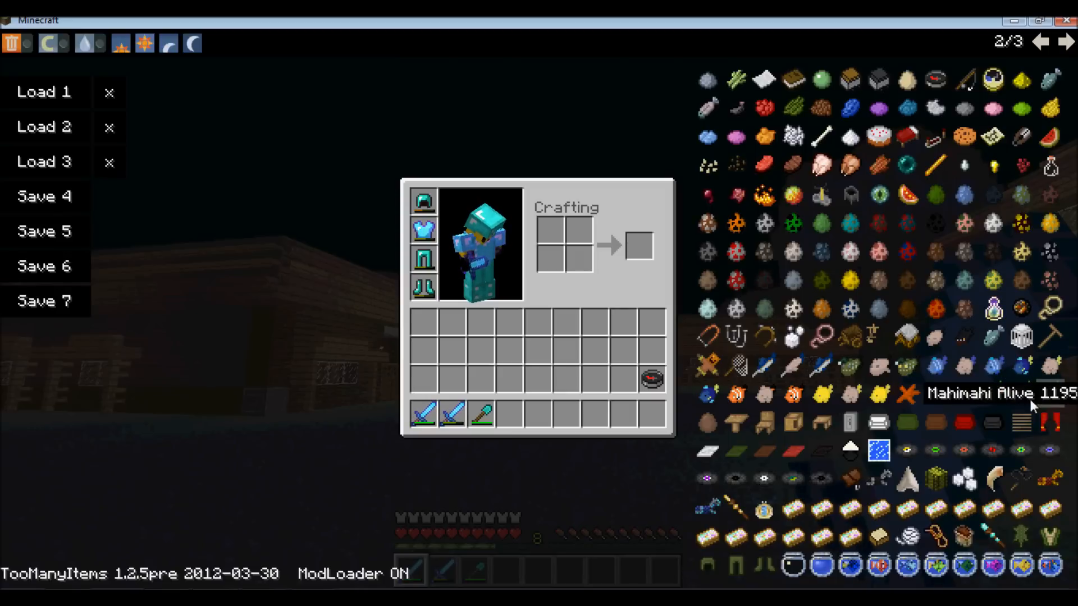
mouse_move(882, 396)
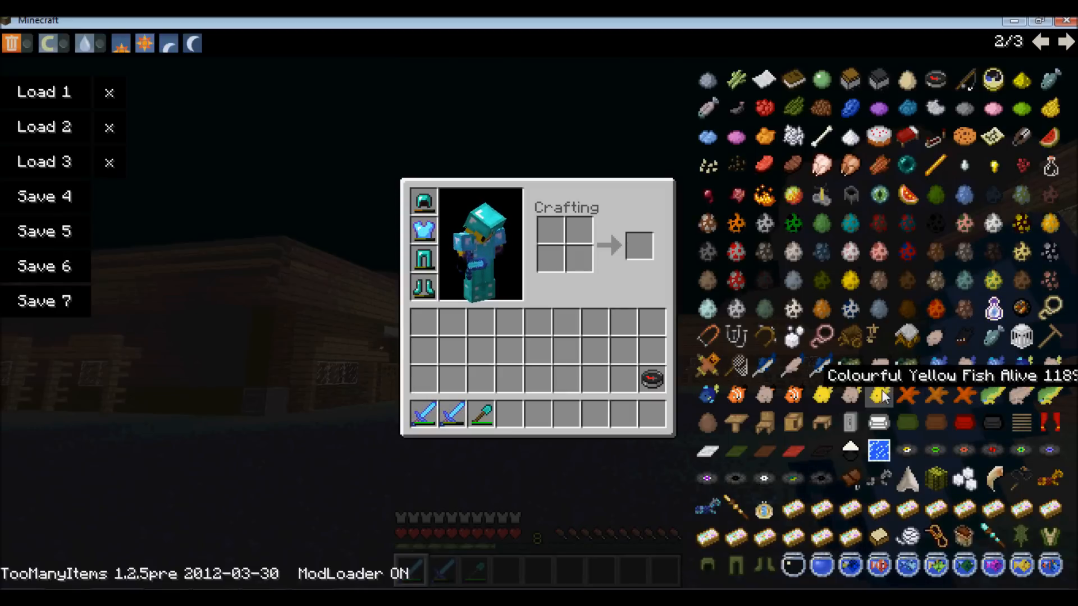
mouse_move(819, 342)
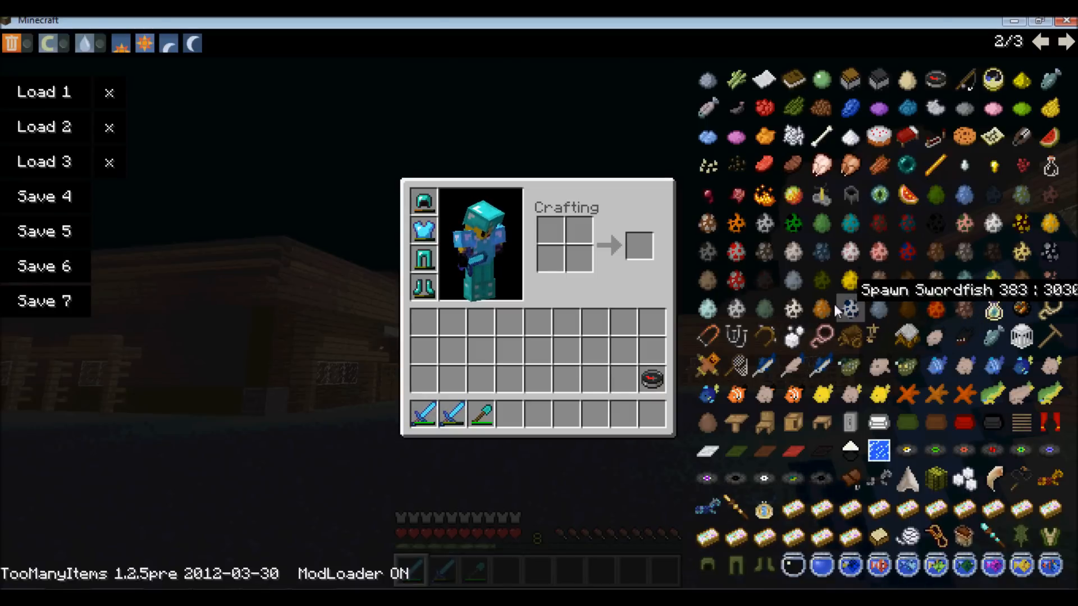
mouse_move(808, 345)
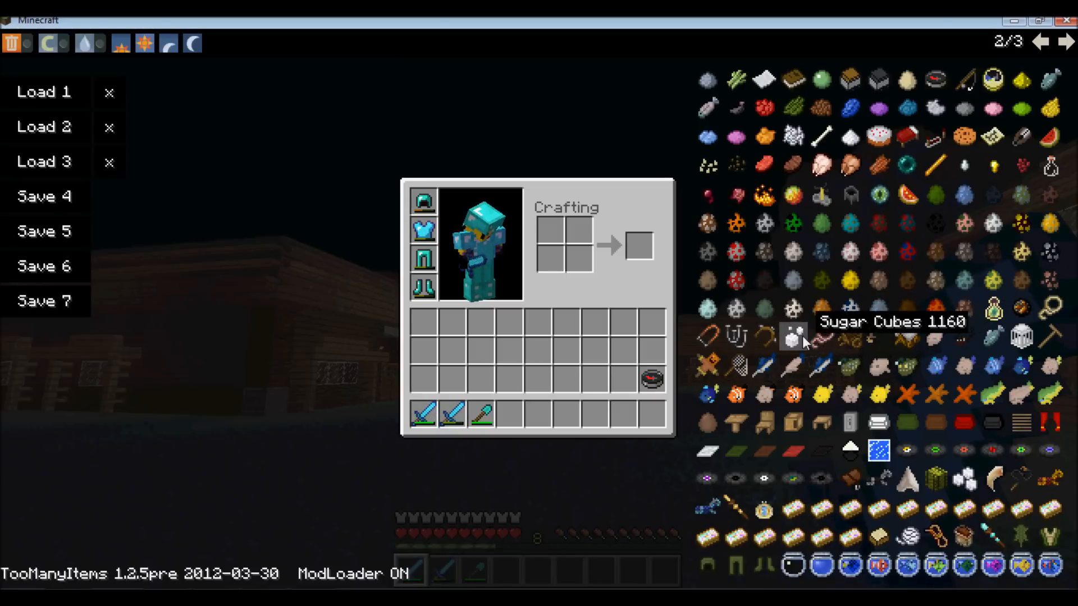
mouse_move(824, 337)
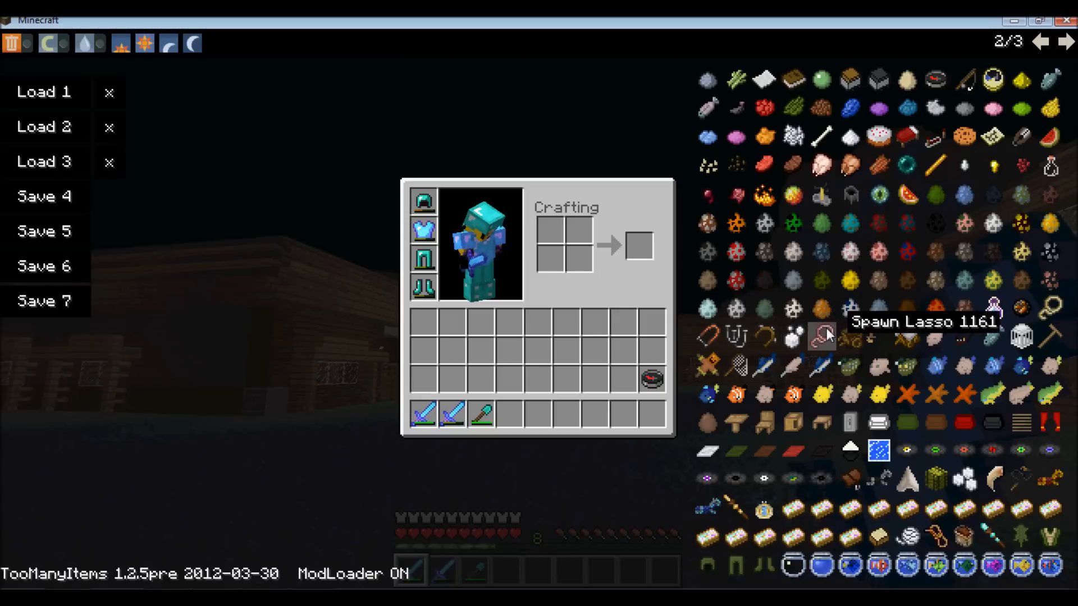
mouse_move(794, 365)
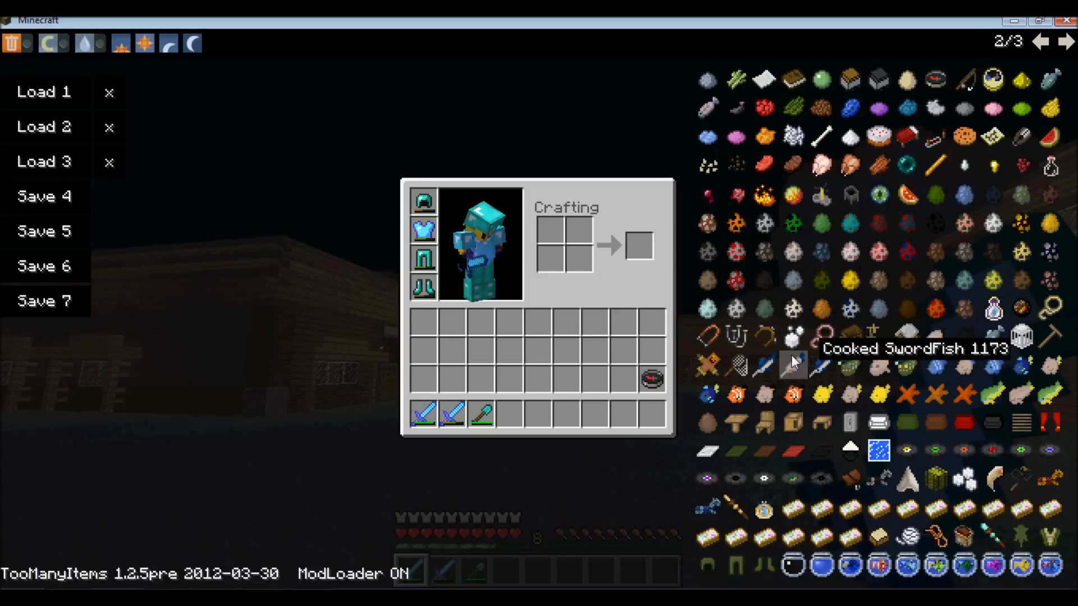
mouse_move(892, 274)
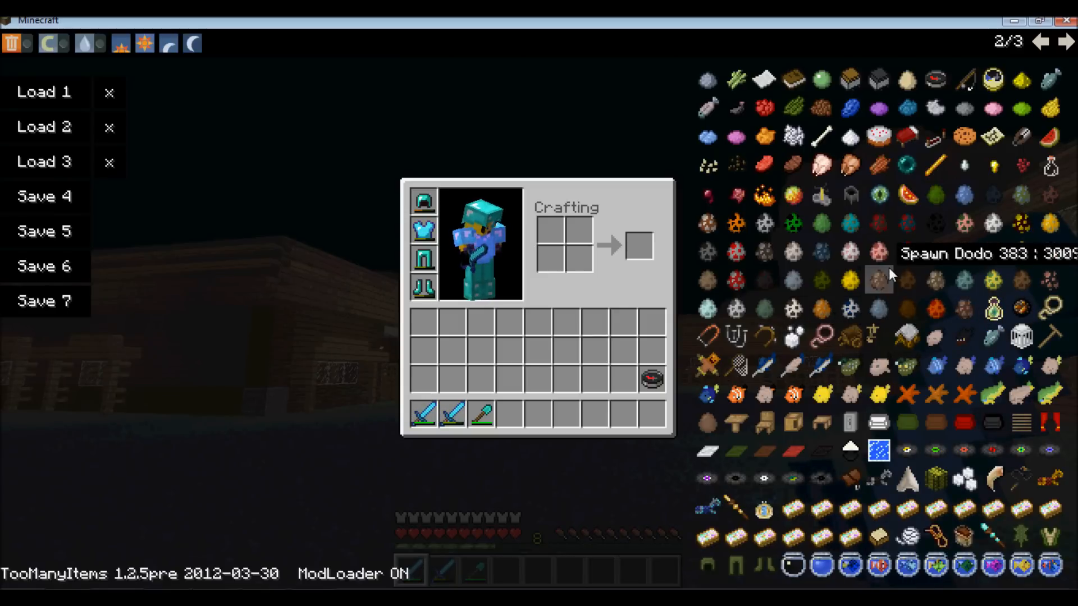
Close the inventory, then Save and Quit to Title.
key("Escape")
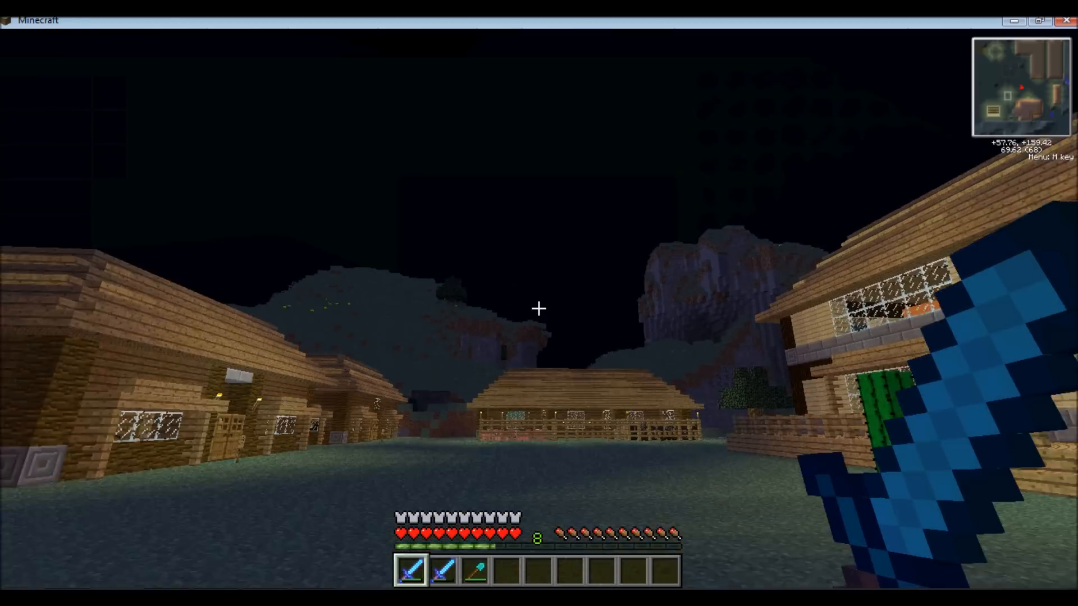
mouse_move(539, 308)
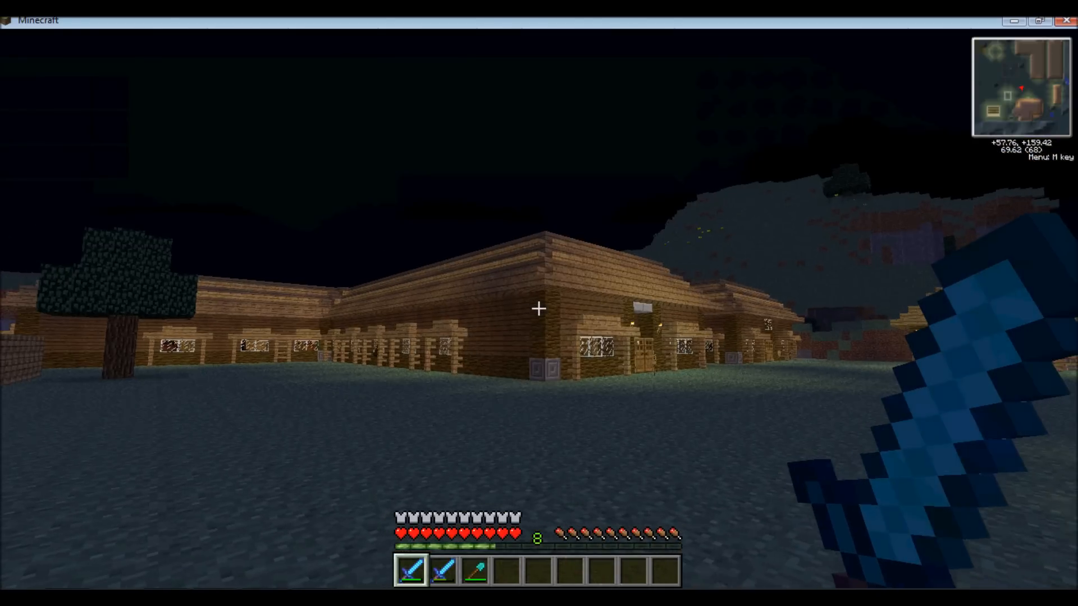
mouse_move(539, 310)
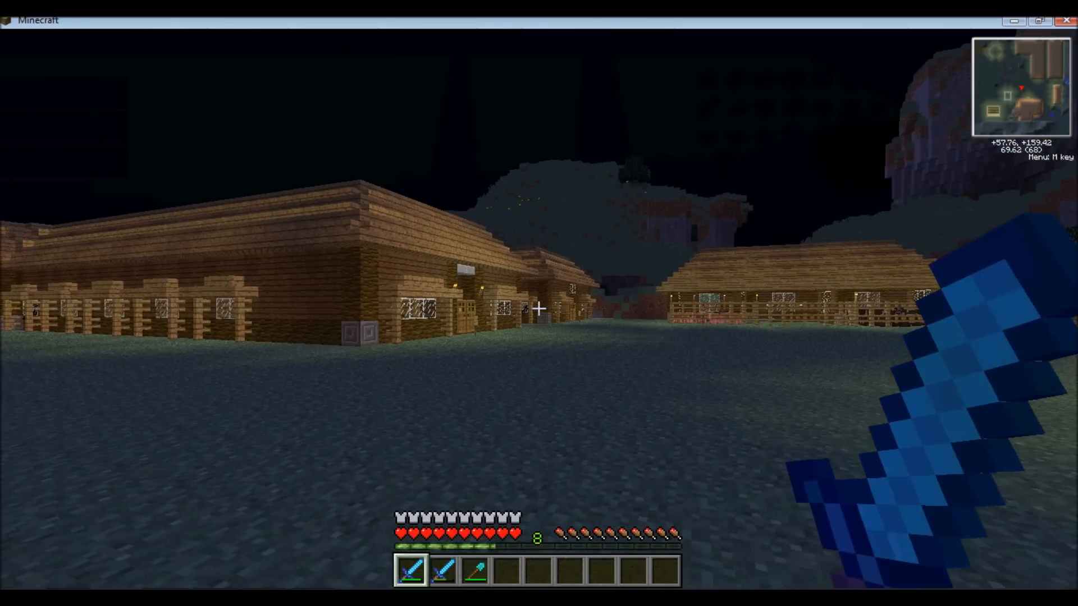
mouse_move(539, 308)
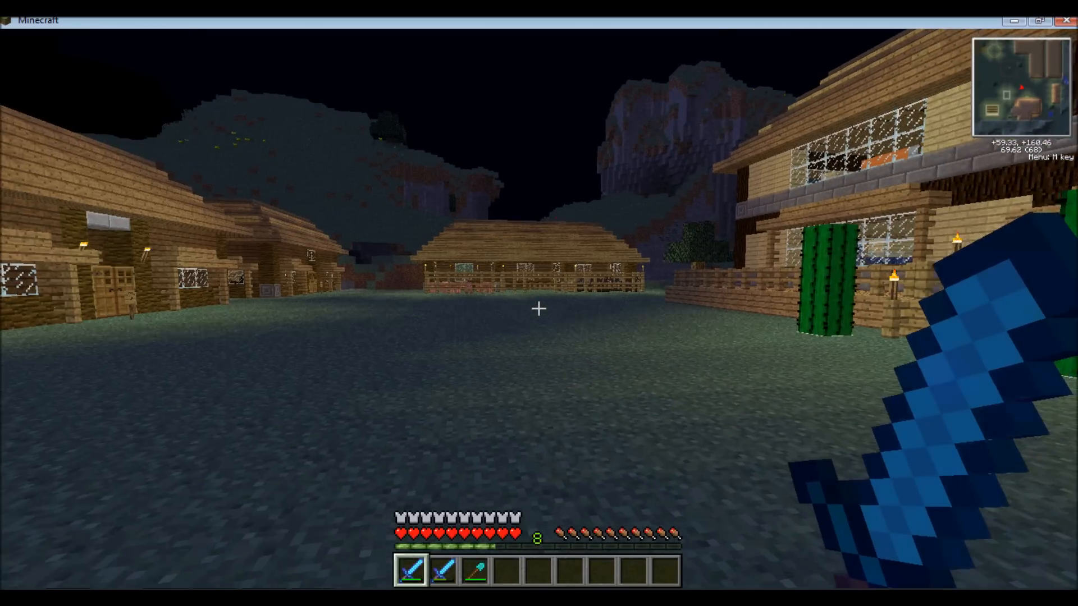
key("Escape")
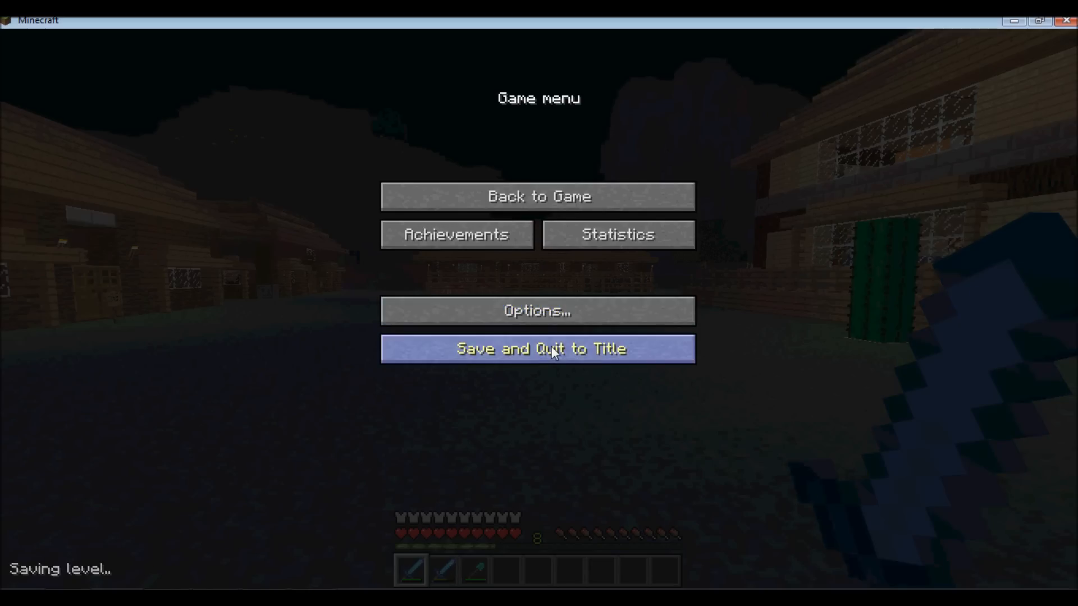
left_click(553, 348)
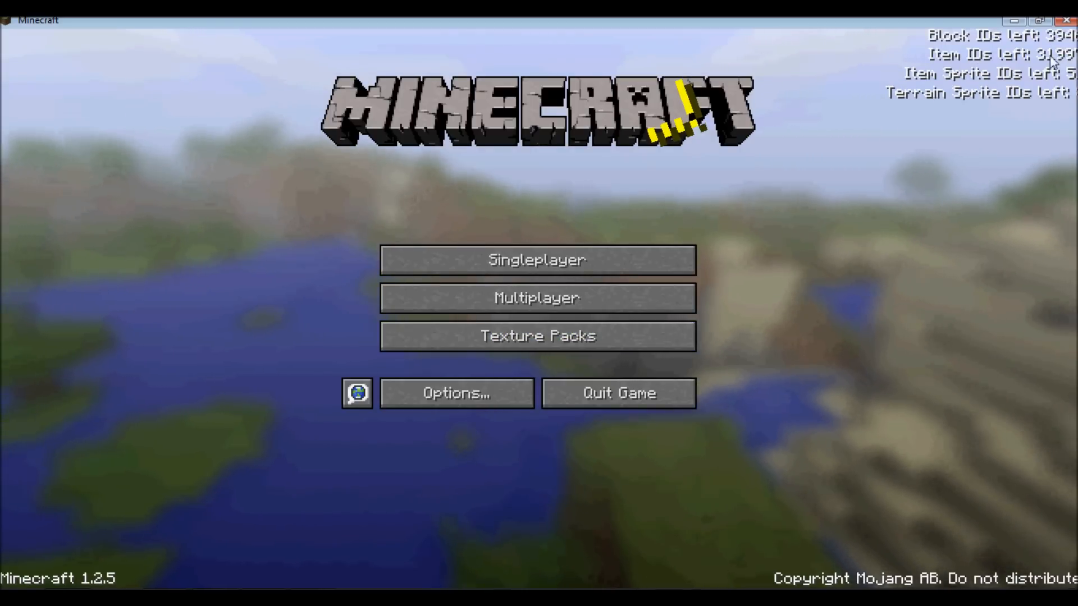
mouse_move(451, 406)
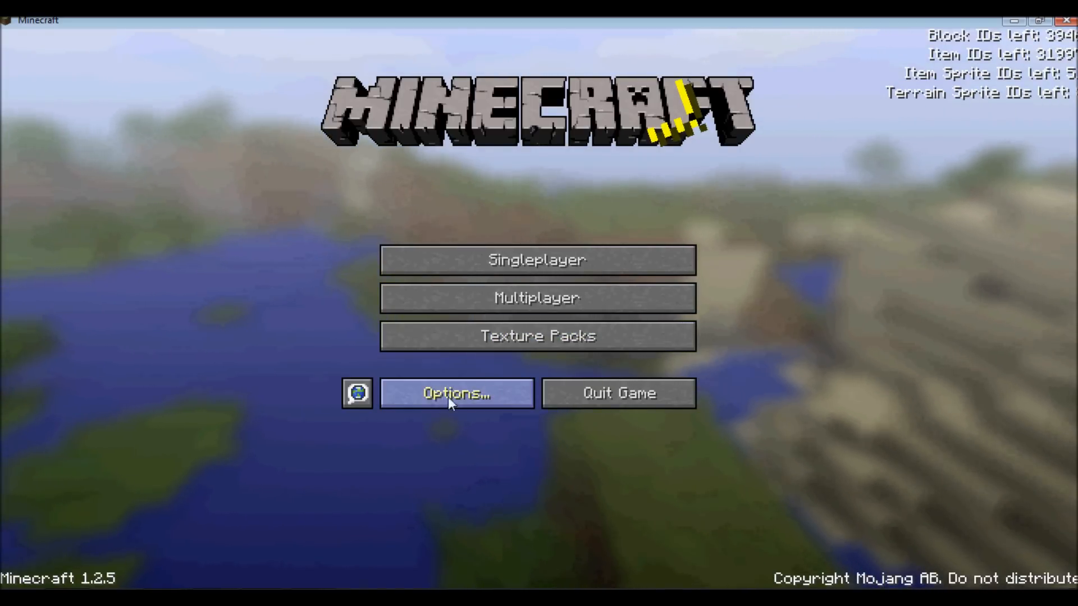